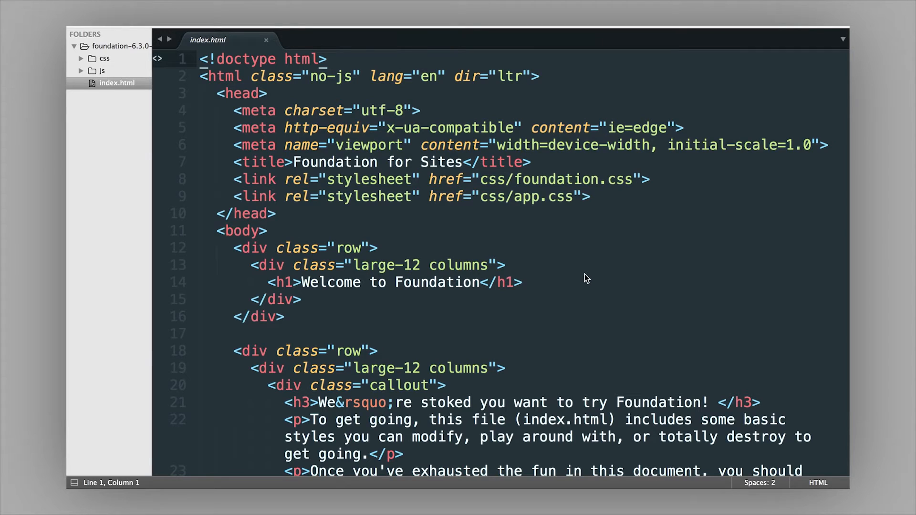
mouse_move(331, 146)
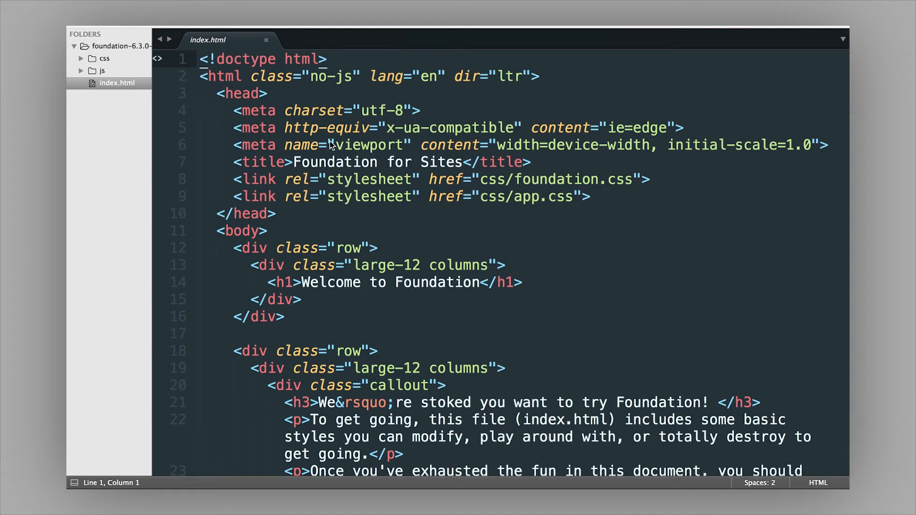
mouse_move(260, 145)
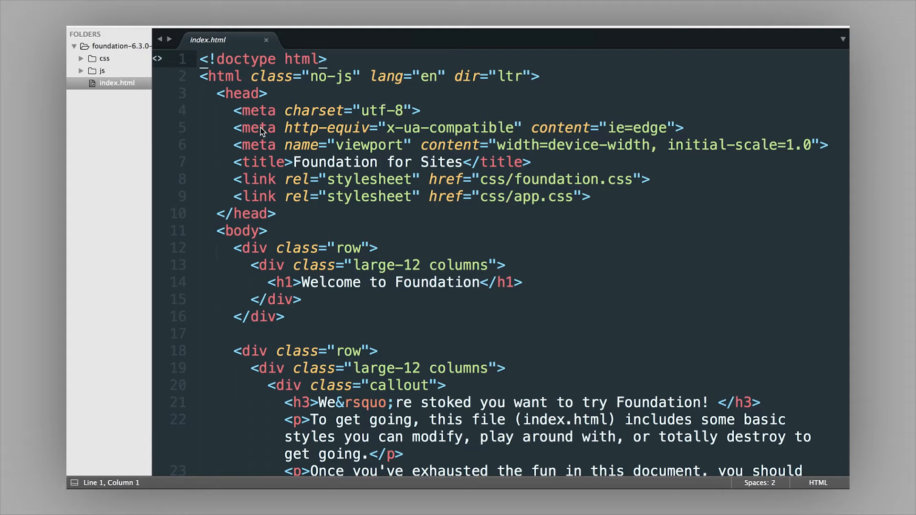
mouse_move(258, 122)
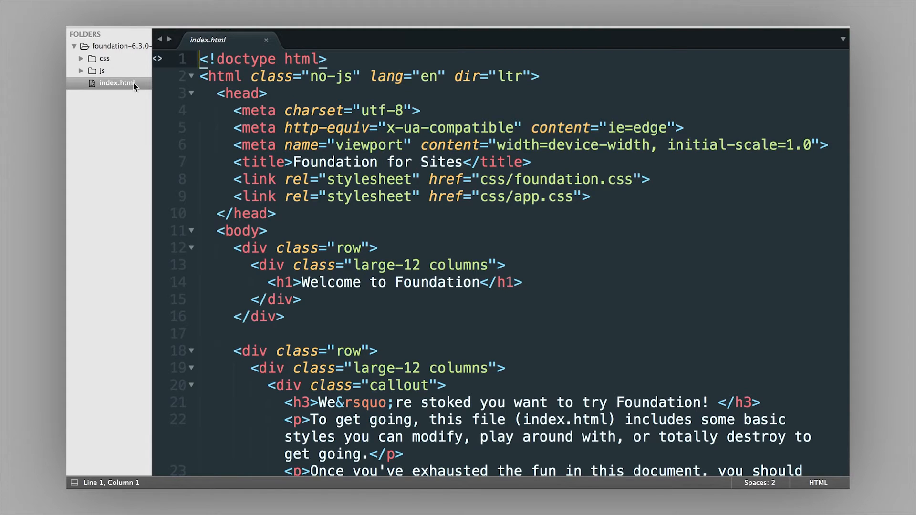
- In index.html's head, swap the 39.9375em width value for 640px, then type 39.9375em again
left_click(218, 93)
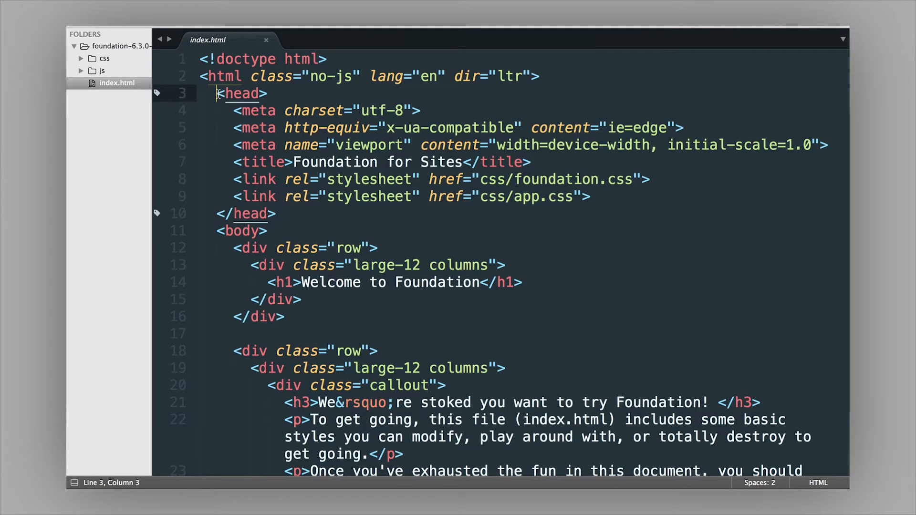
left_click(275, 162)
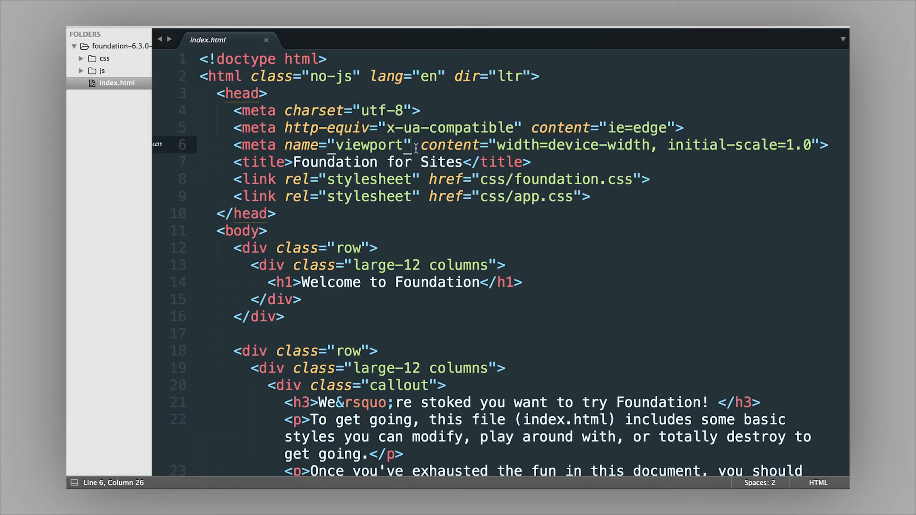
mouse_move(356, 148)
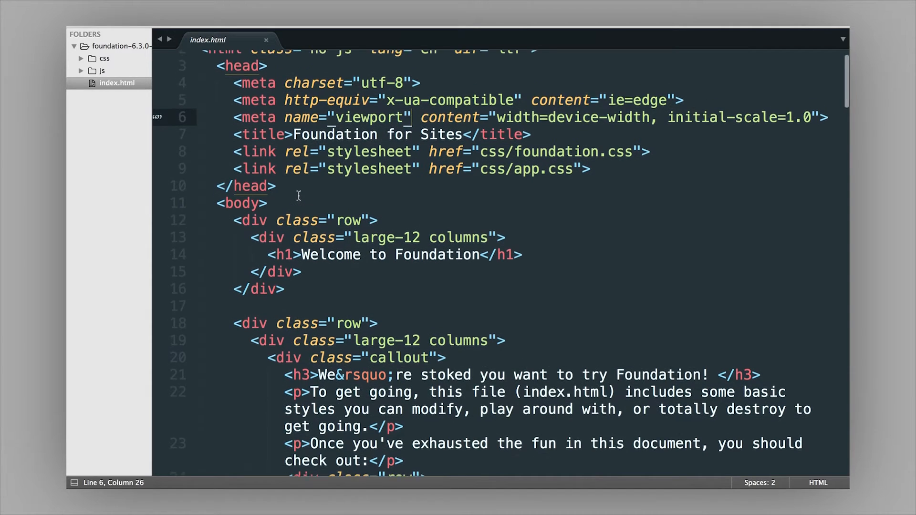
scroll("up", 3)
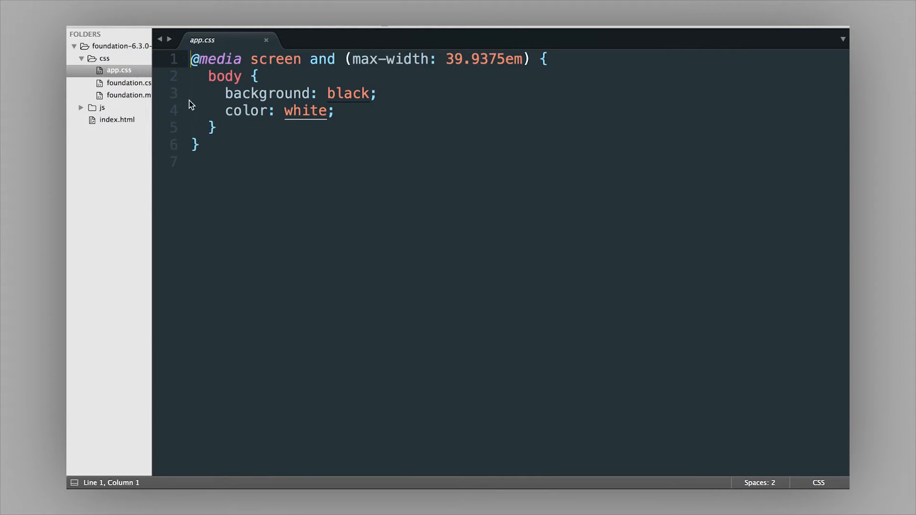
mouse_move(229, 142)
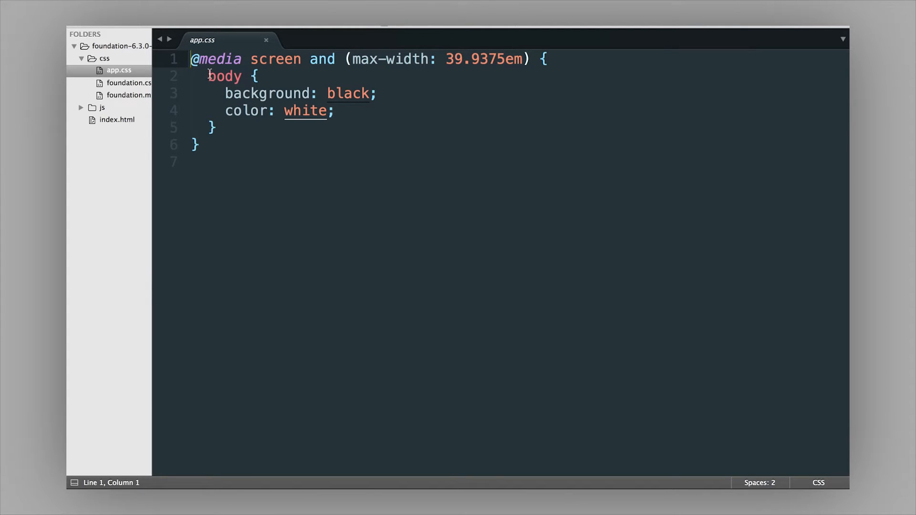
double_click(380, 59)
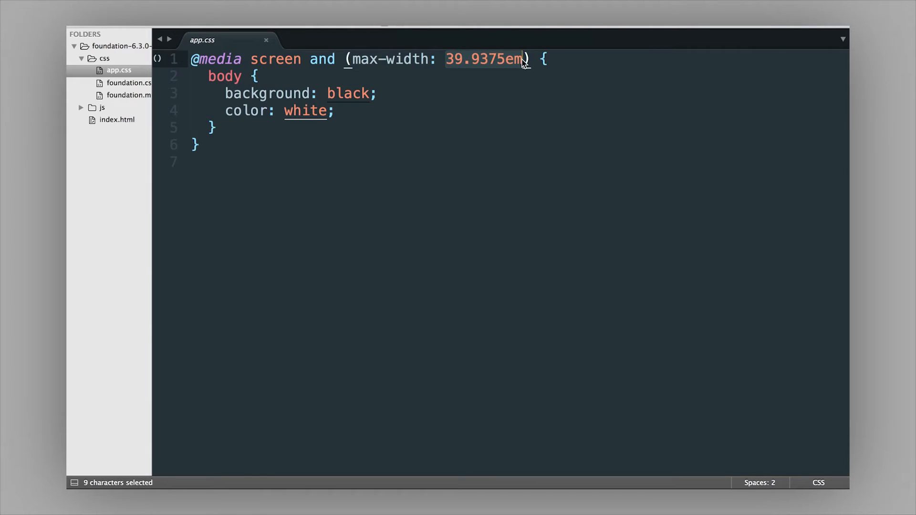
left_click(518, 60)
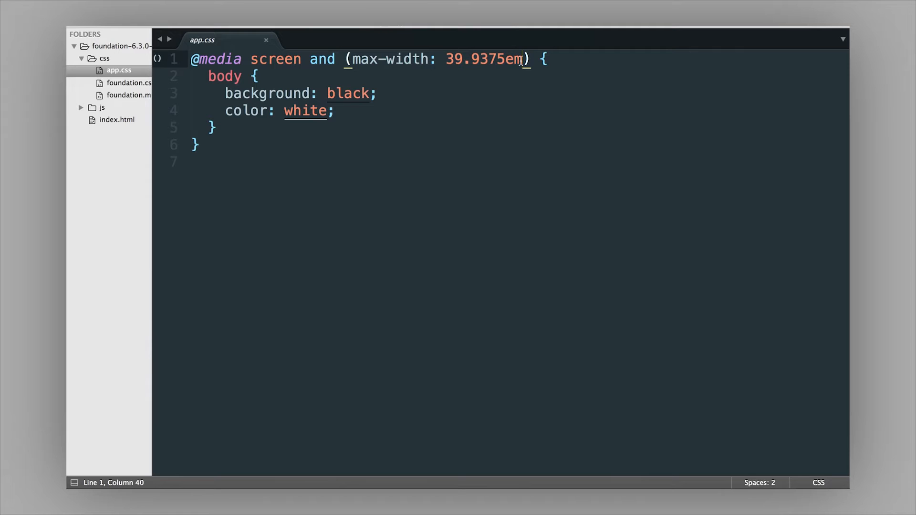
key("Backspace")
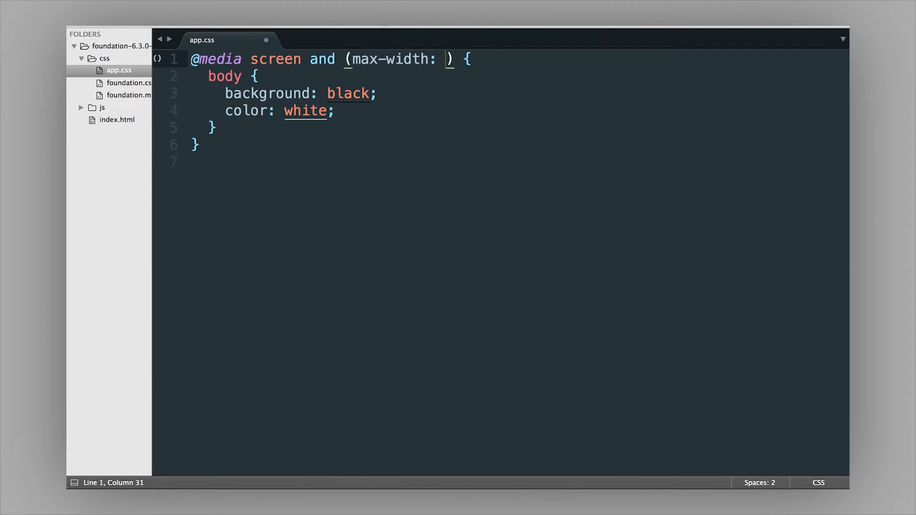
type("640px")
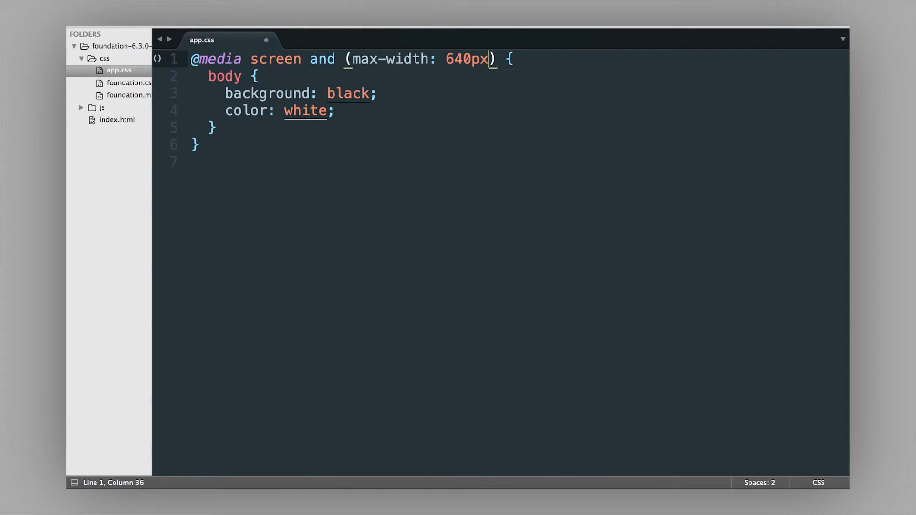
type("39.9375em")
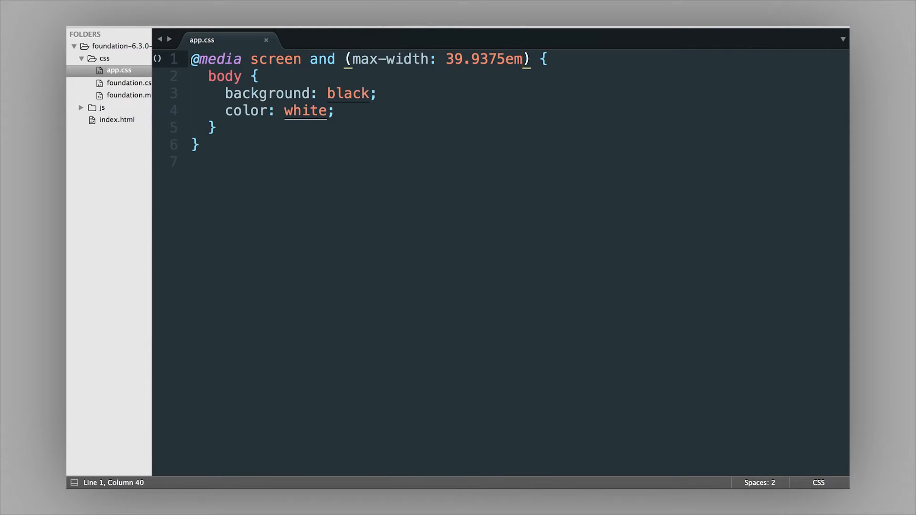
mouse_move(426, 93)
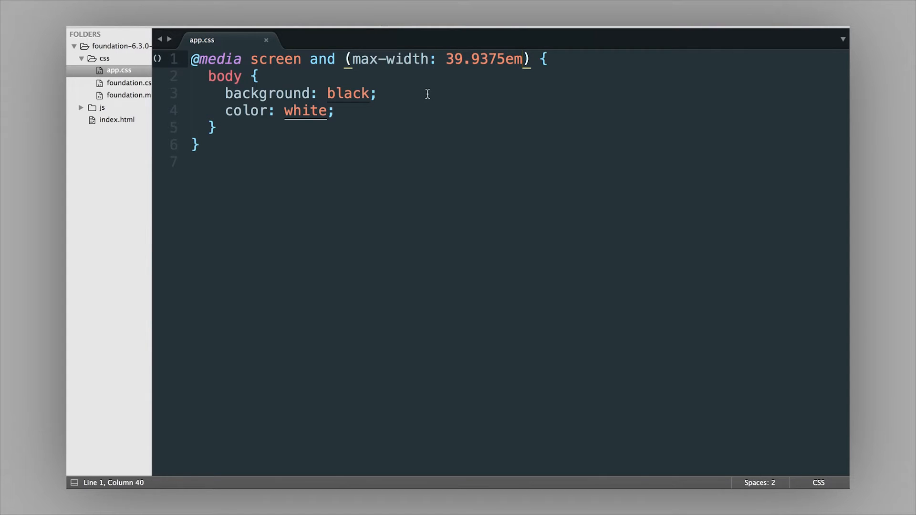
mouse_move(422, 107)
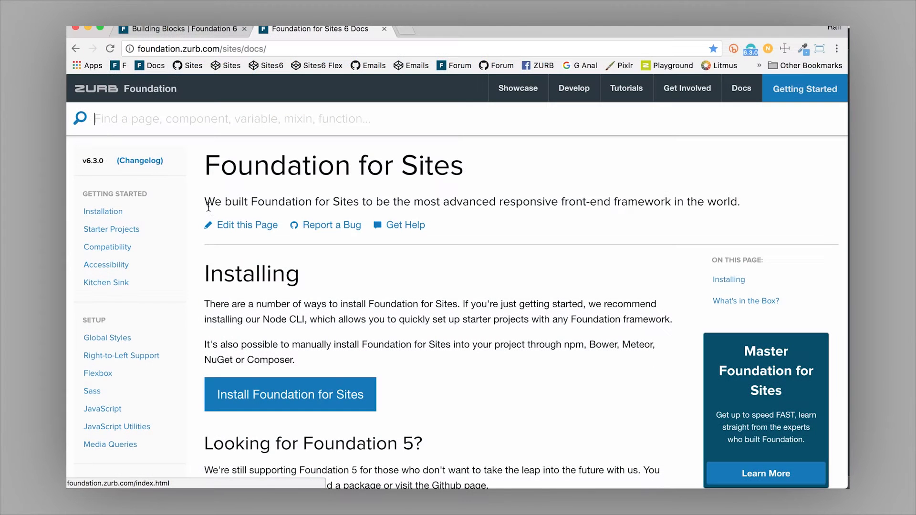
- Open Foundation's Media Queries docs page and scroll to the CSS media query block
scroll("down", 3)
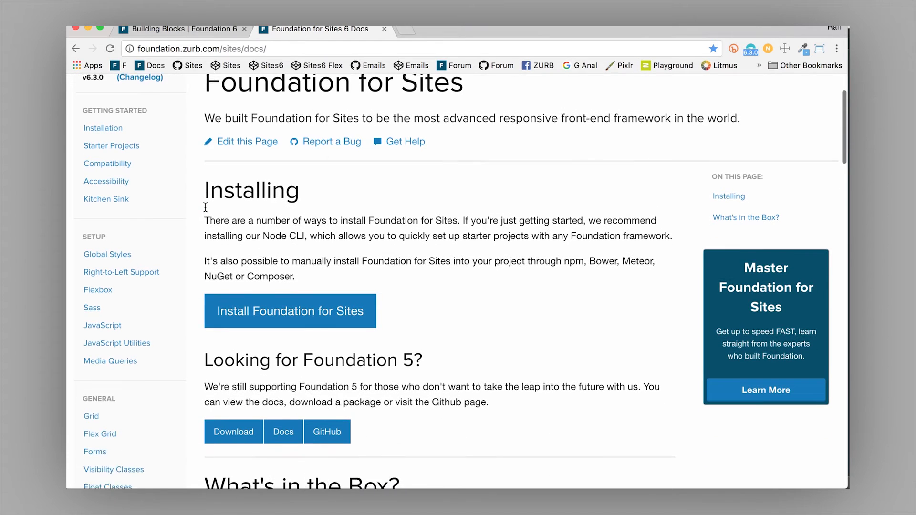
left_click(109, 350)
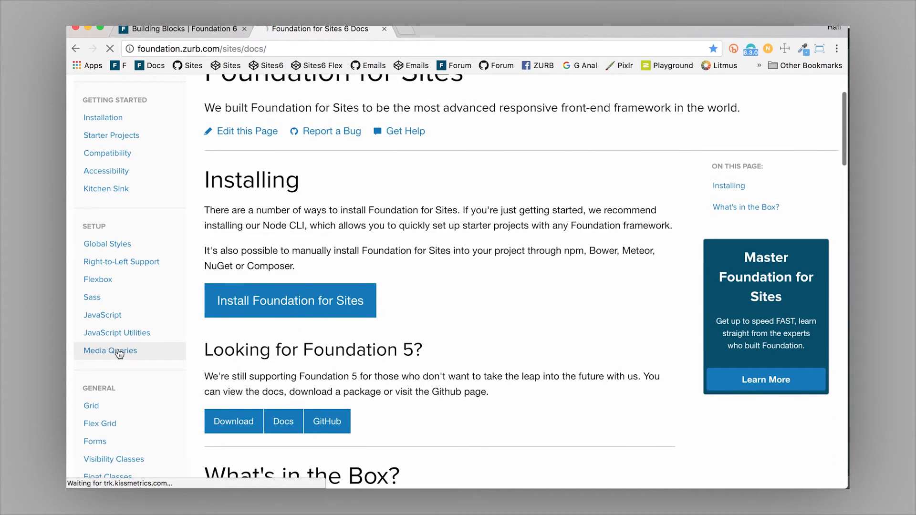
left_click(109, 350)
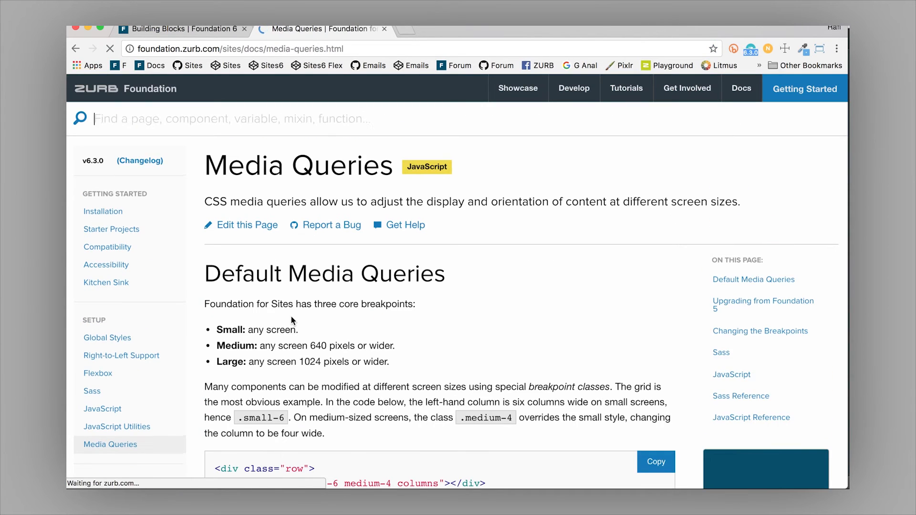
scroll("down", 3)
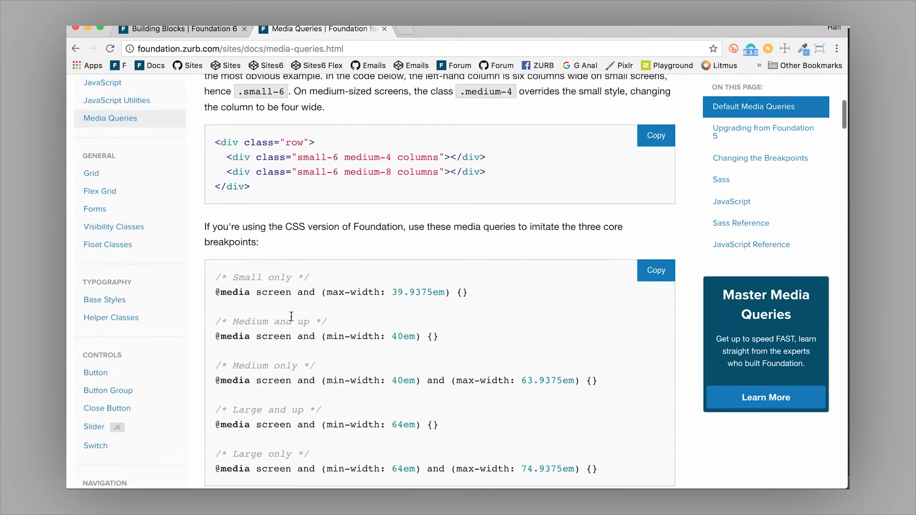
scroll("down", 3)
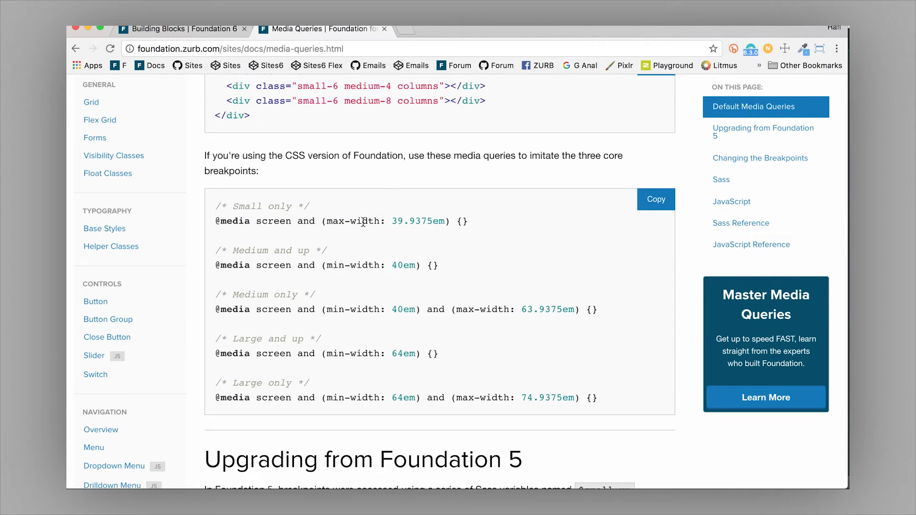
mouse_move(219, 264)
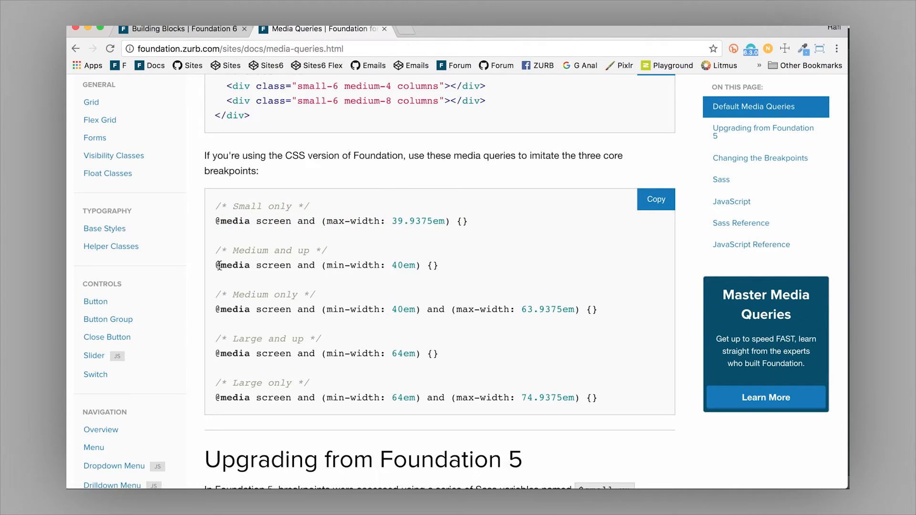
mouse_move(321, 268)
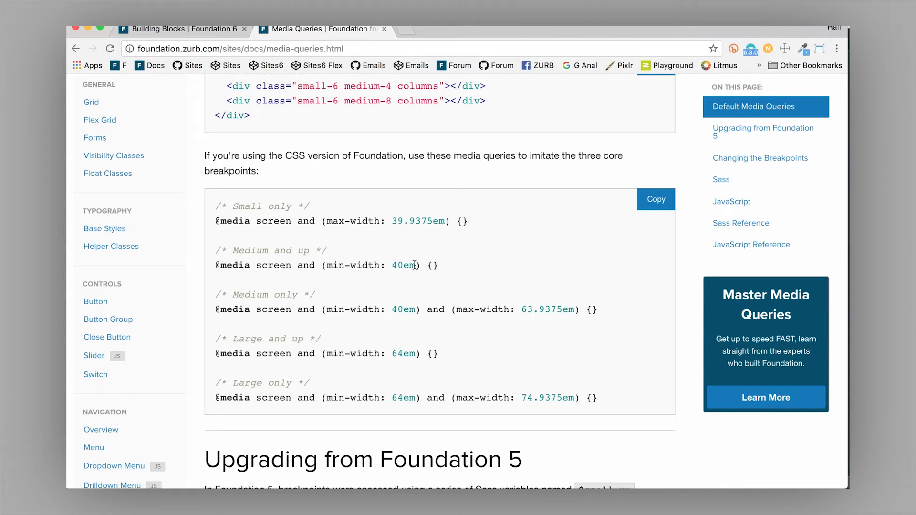
mouse_move(341, 286)
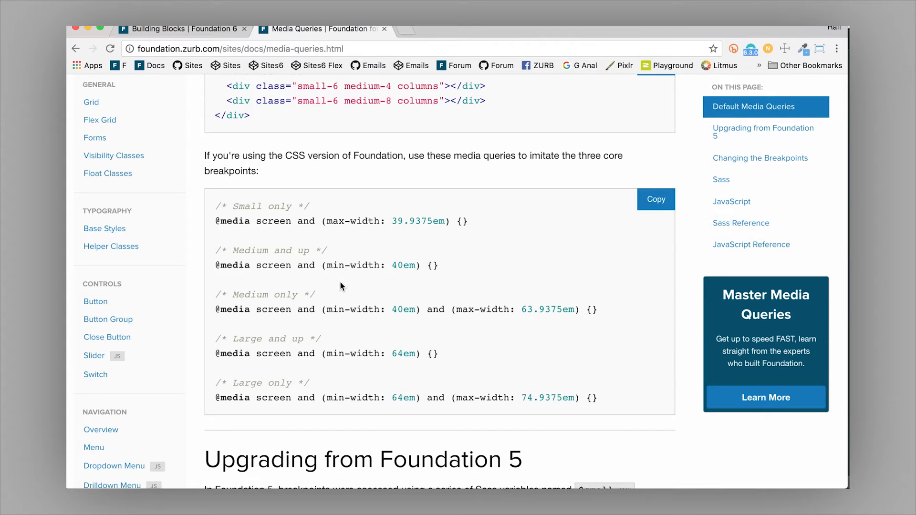
scroll("down", 3)
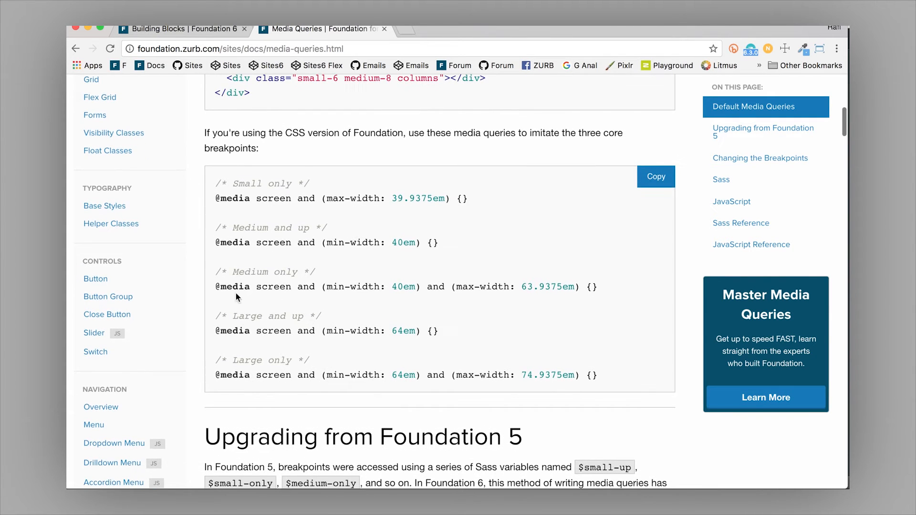
scroll("down", 3)
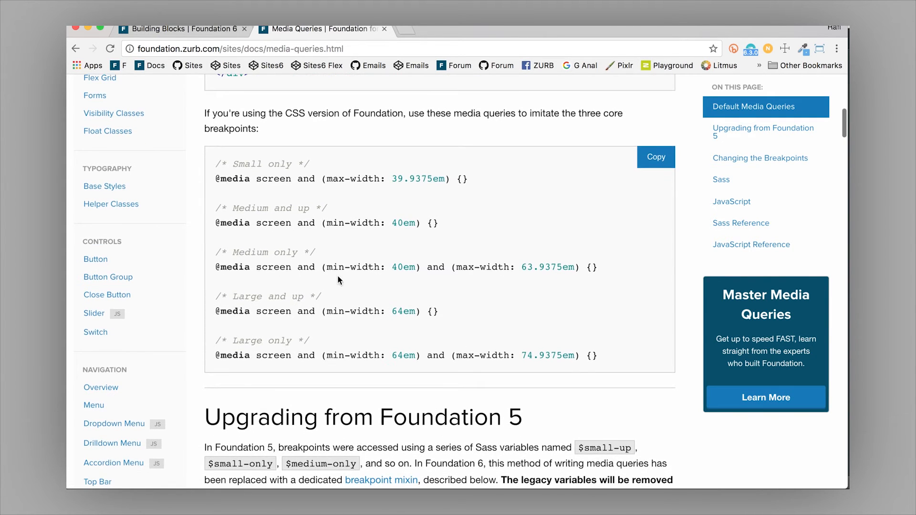
mouse_move(391, 268)
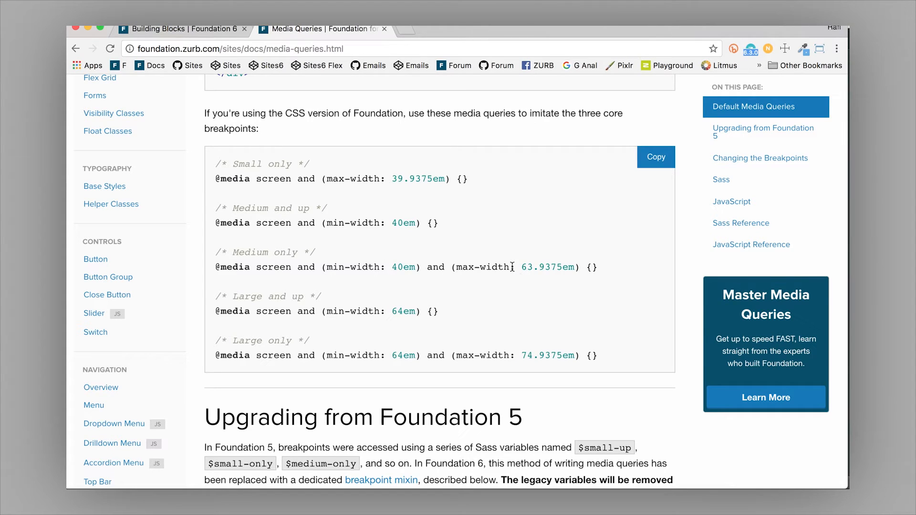
mouse_move(359, 267)
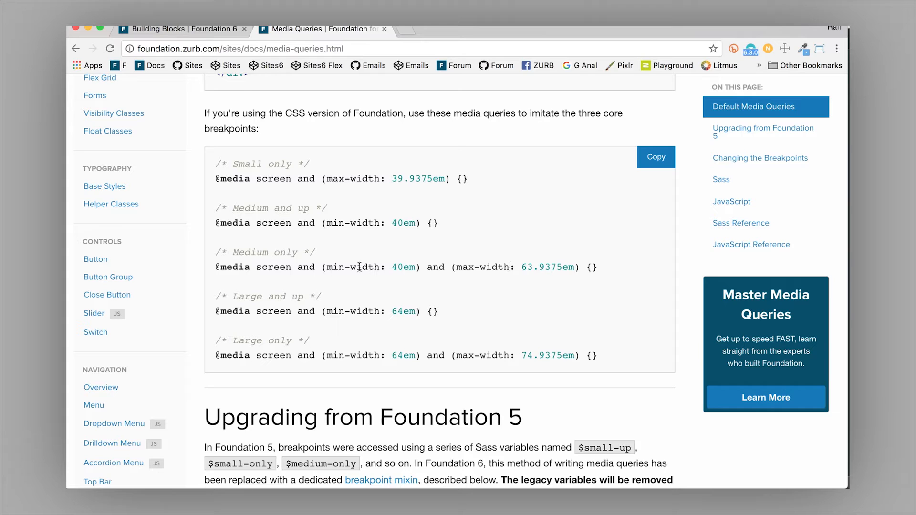
mouse_move(294, 312)
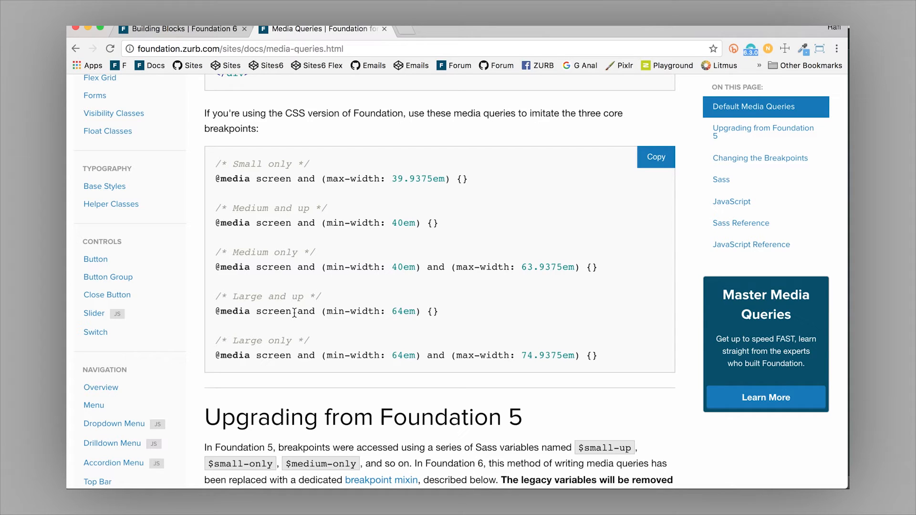
mouse_move(288, 350)
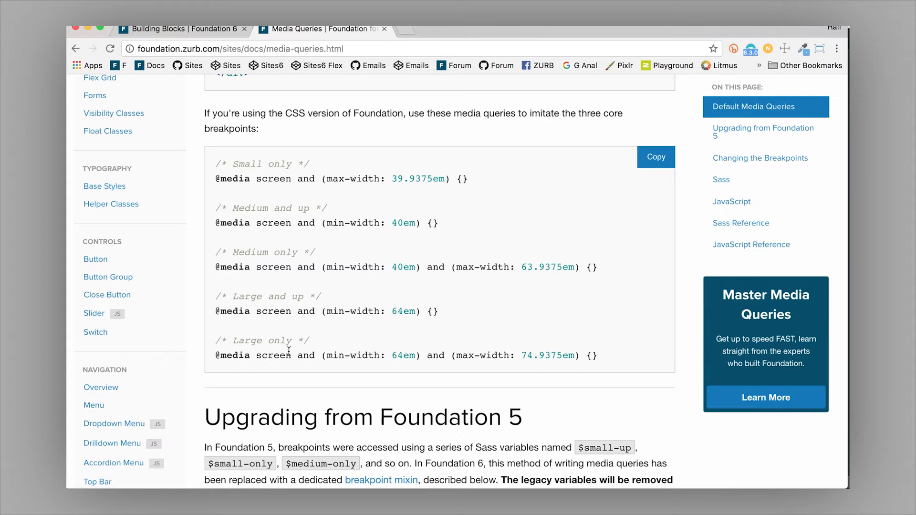
mouse_move(353, 224)
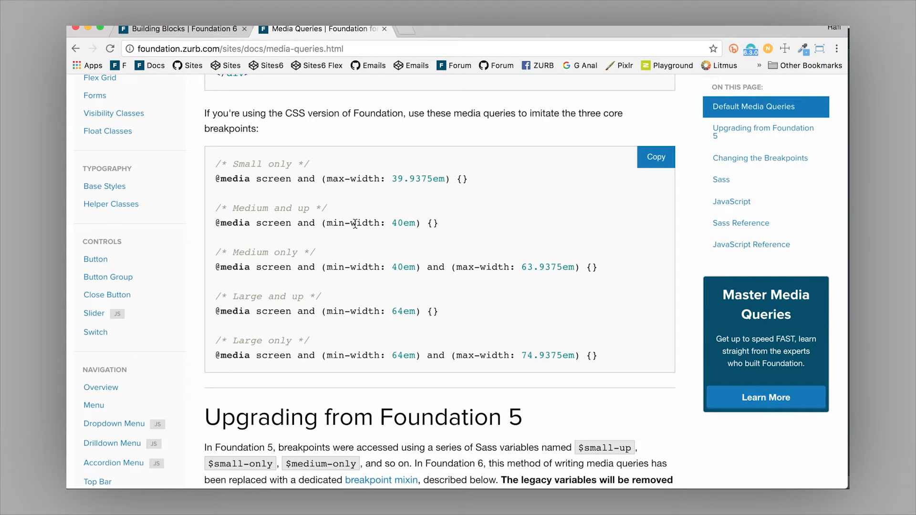
mouse_move(415, 223)
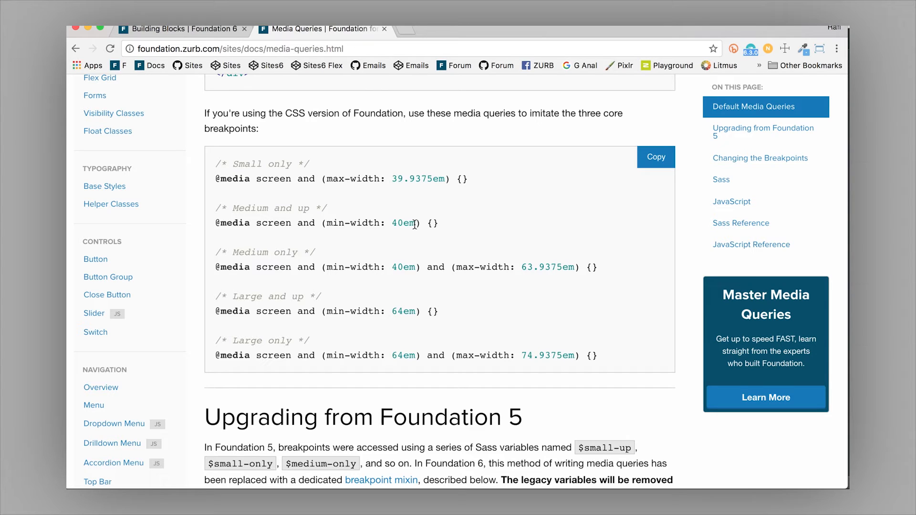
mouse_move(414, 235)
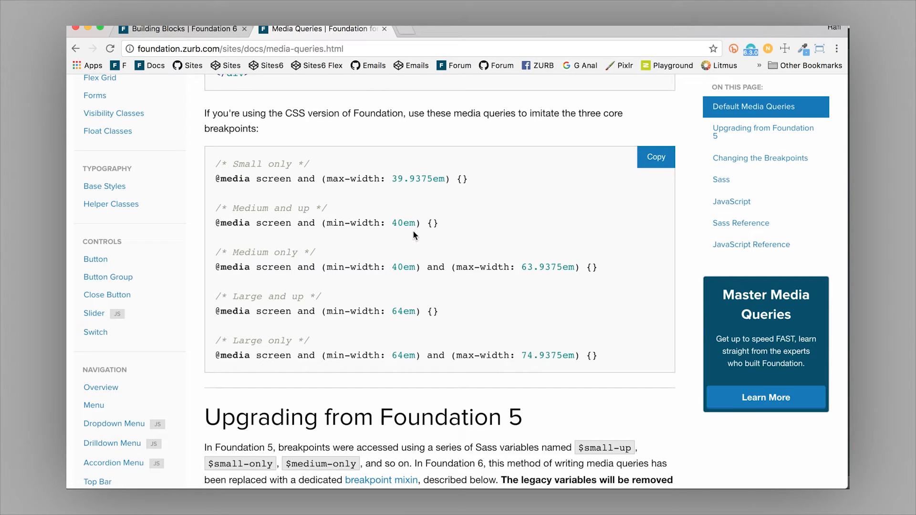
mouse_move(305, 473)
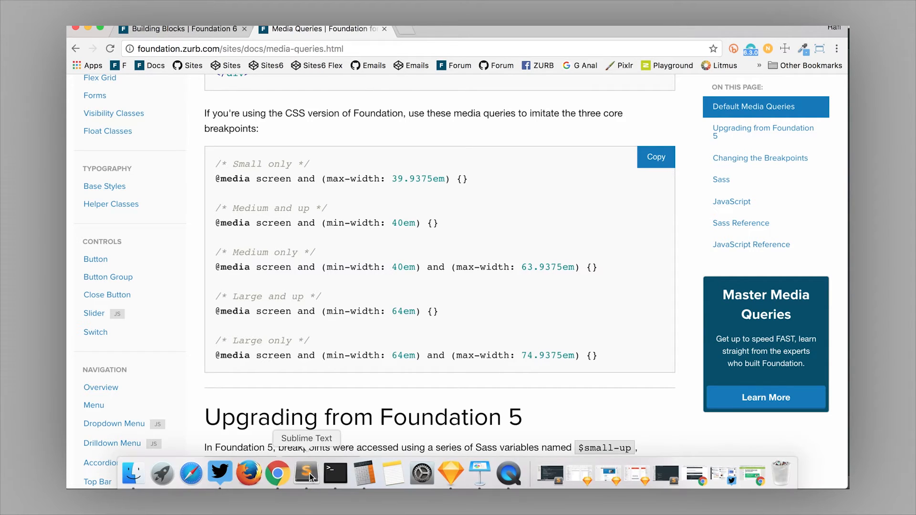
- Return to Sublime Text, review default.html's head section, and expand src > assets
left_click(304, 473)
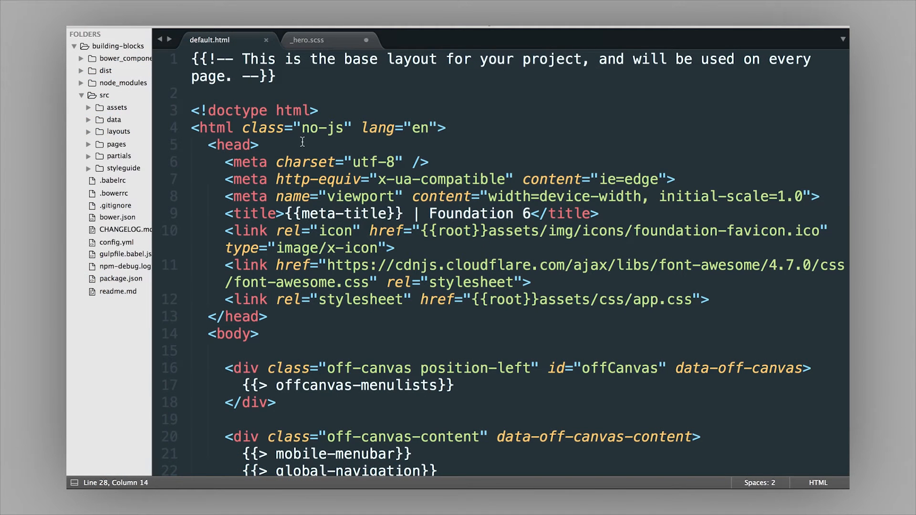
scroll("down", 3)
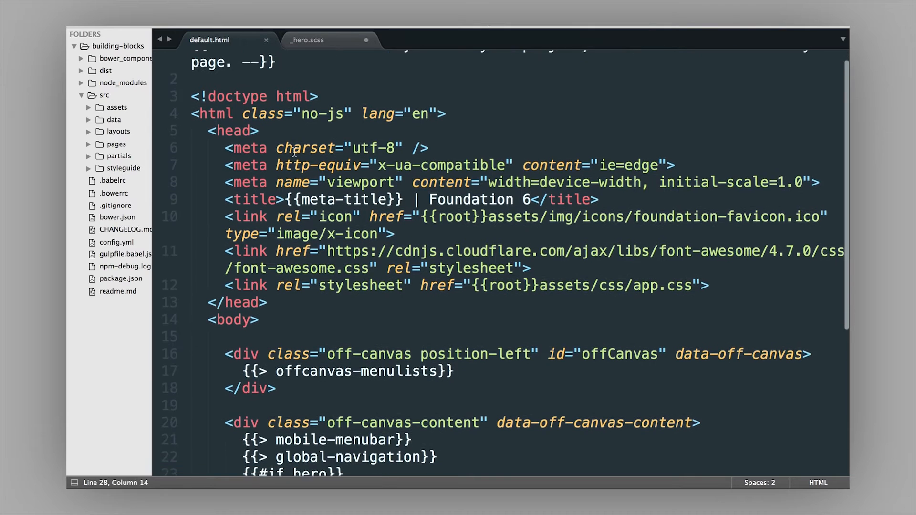
scroll("up", 3)
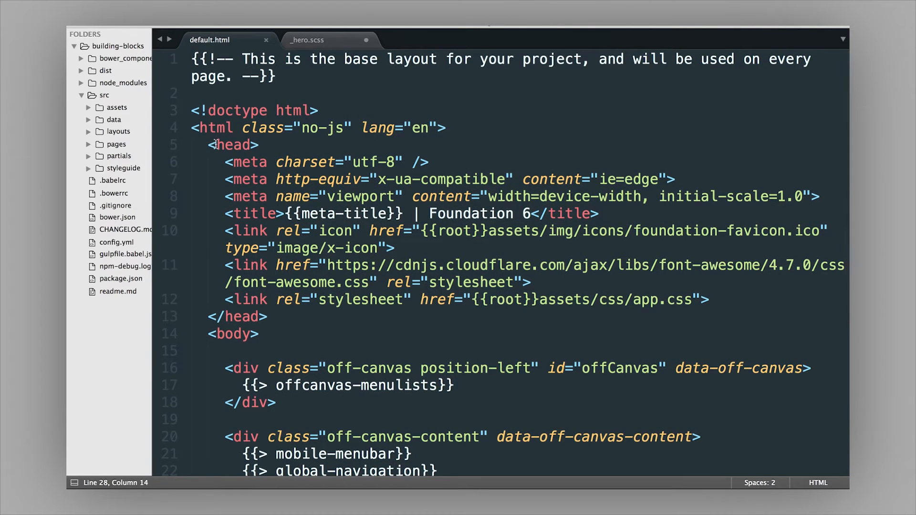
mouse_move(194, 111)
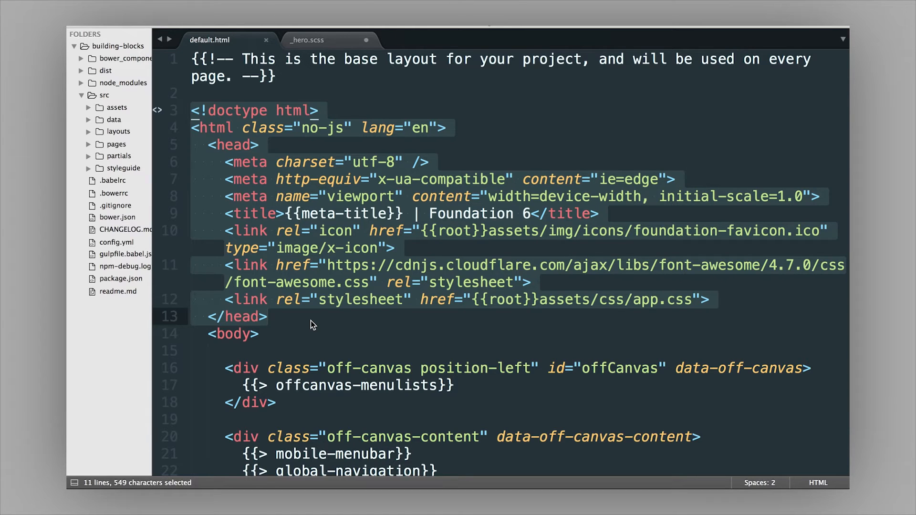
mouse_move(326, 268)
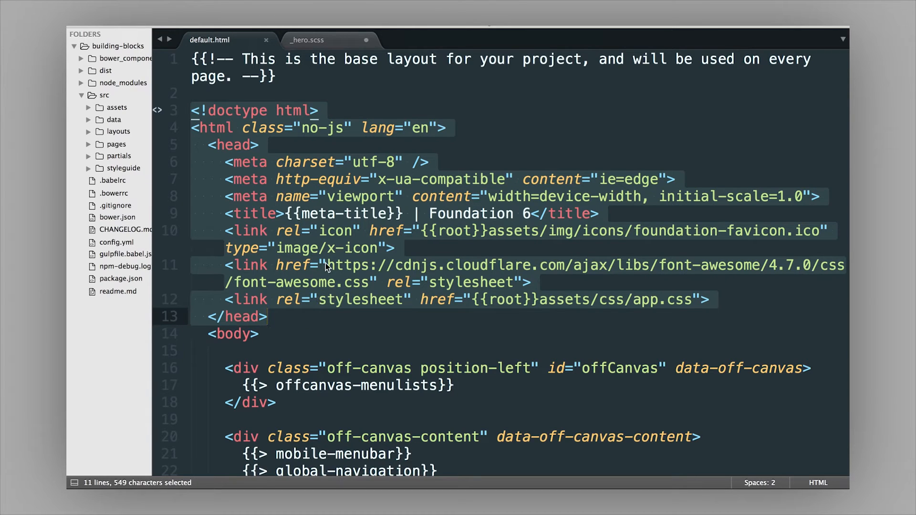
left_click(327, 266)
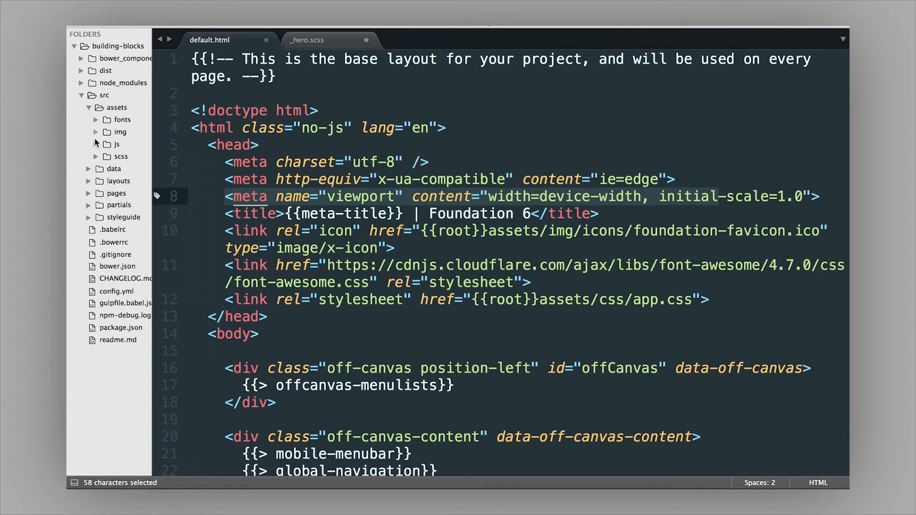
- Expand scss, open _settings.scss, and scroll to the breakpoints map with medium 640px
left_click(120, 156)
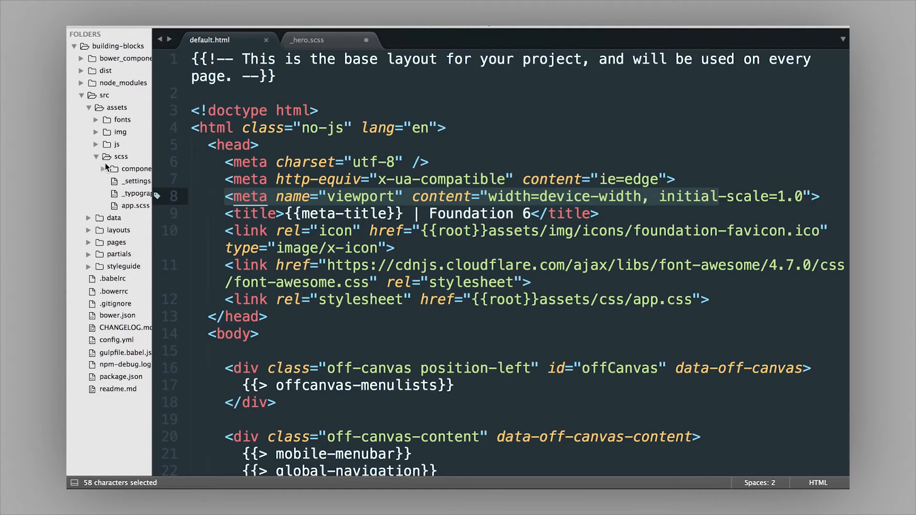
left_click(116, 182)
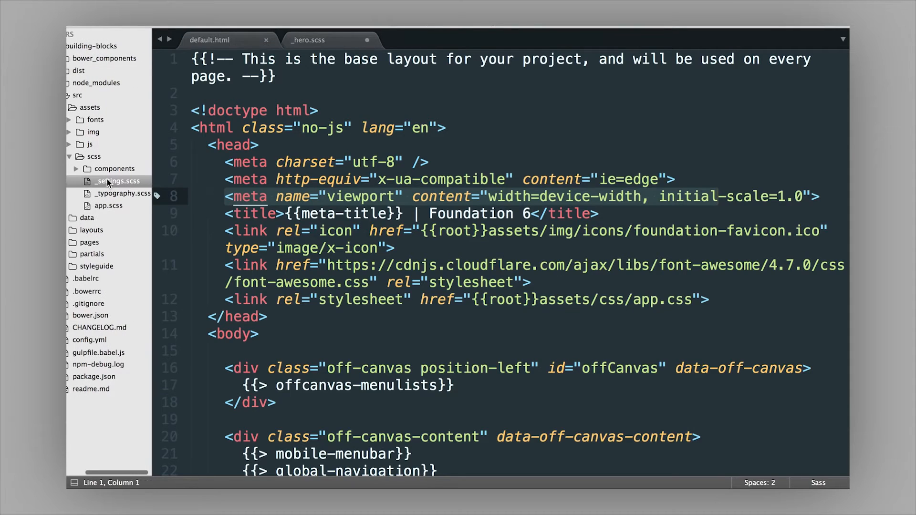
left_click(116, 181)
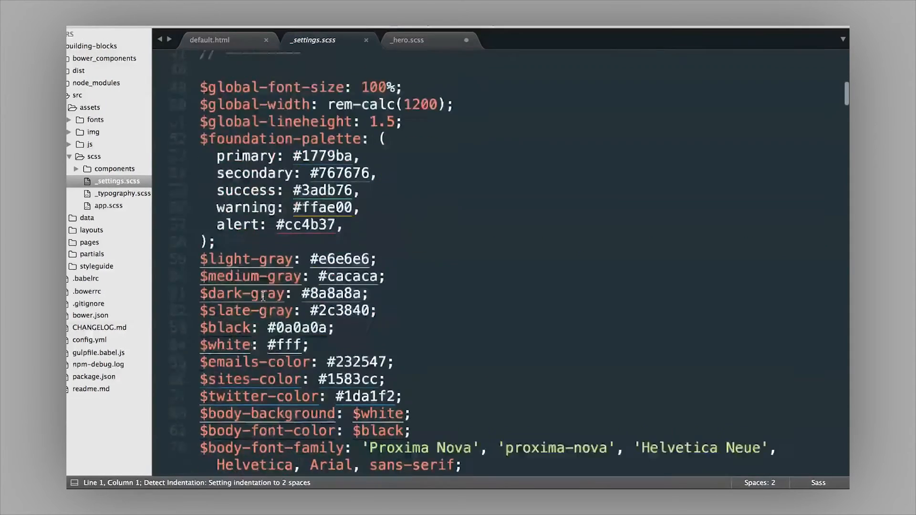
scroll("down", 3)
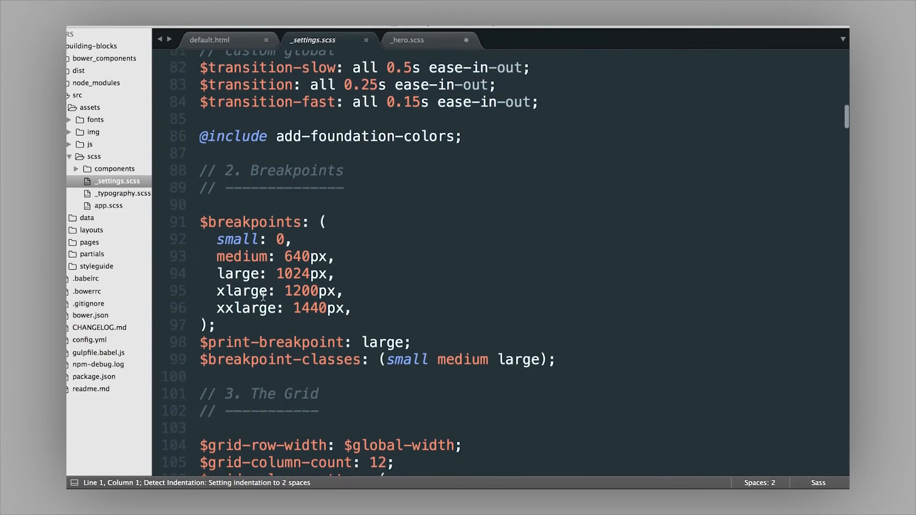
scroll("down", 3)
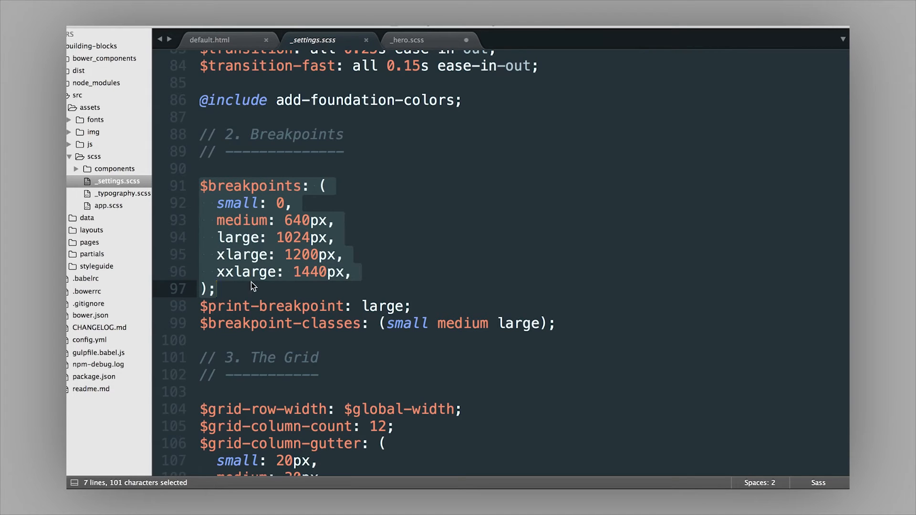
mouse_move(246, 229)
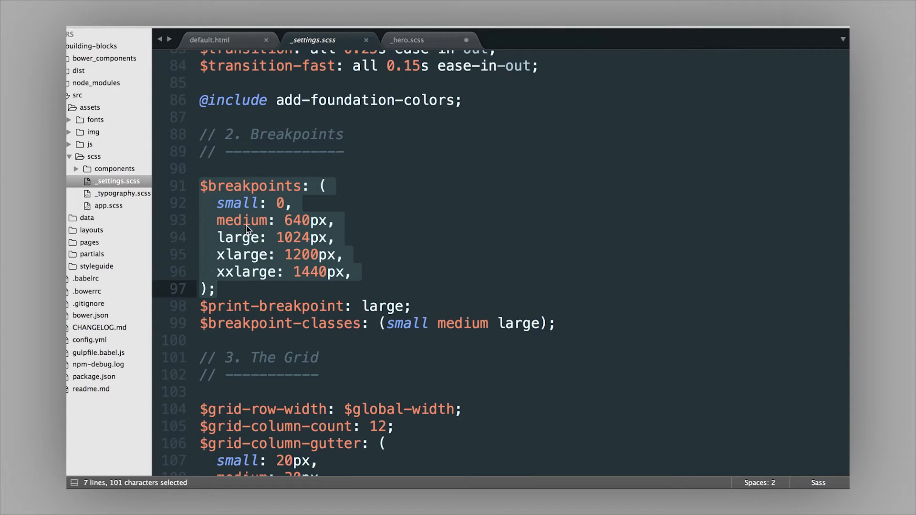
left_click(297, 237)
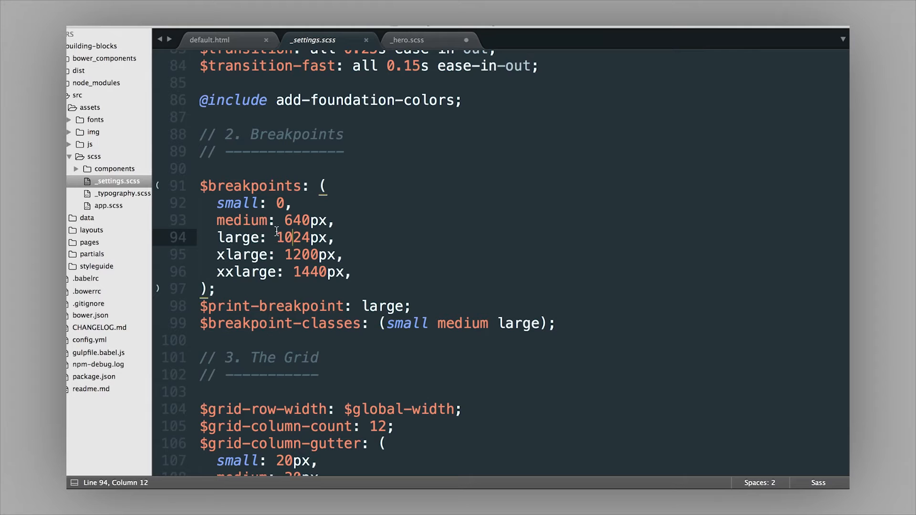
left_click(283, 221)
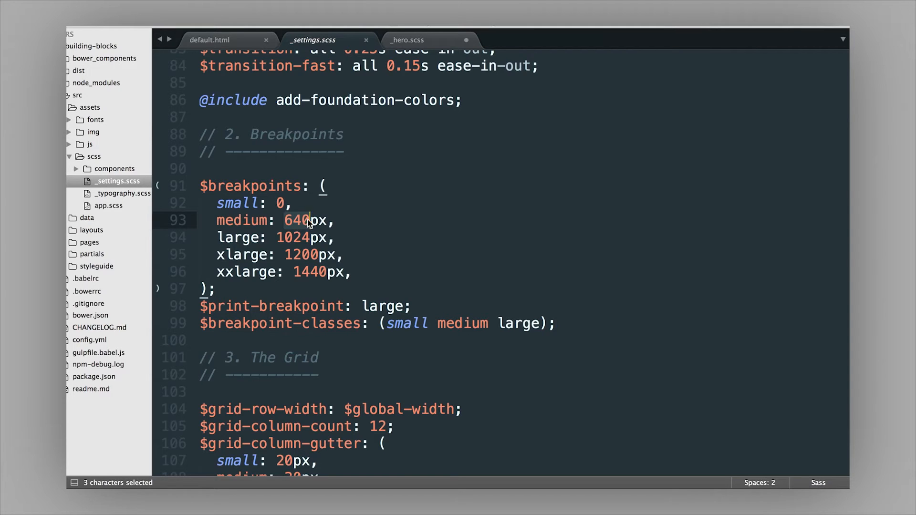
left_click(287, 220)
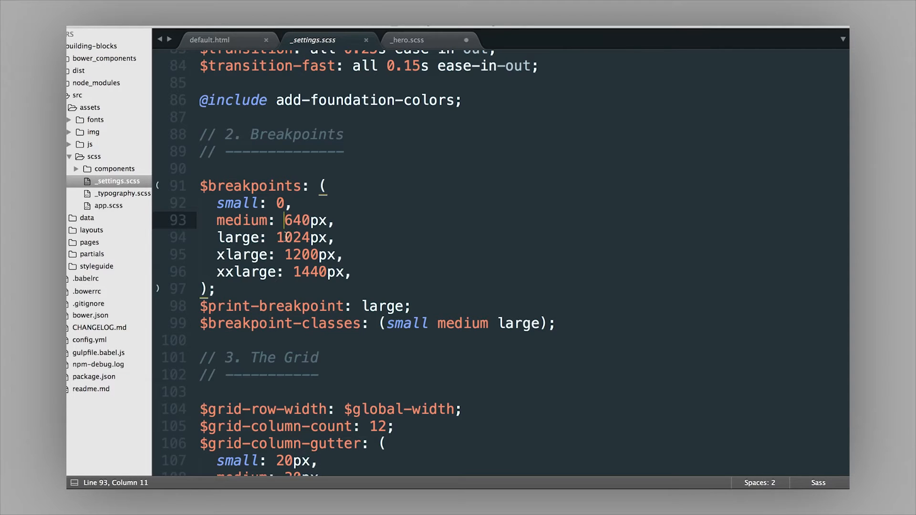
mouse_move(280, 238)
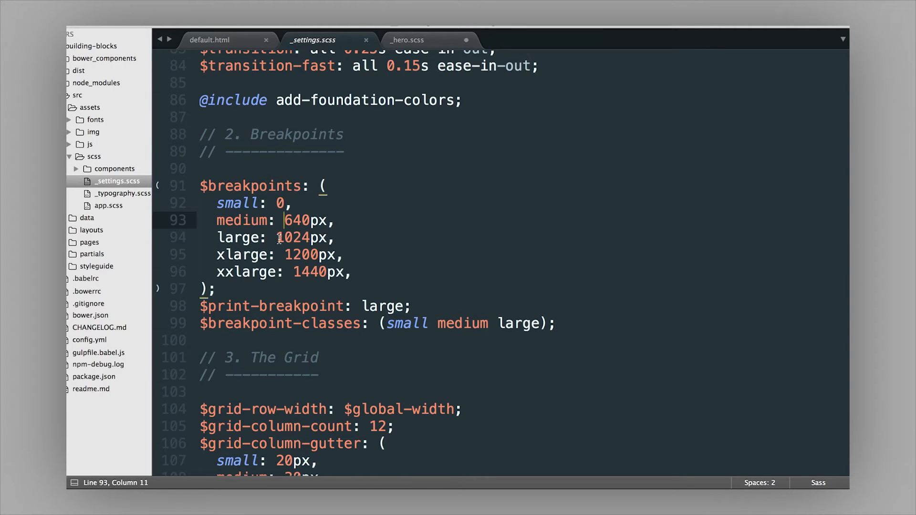
mouse_move(307, 240)
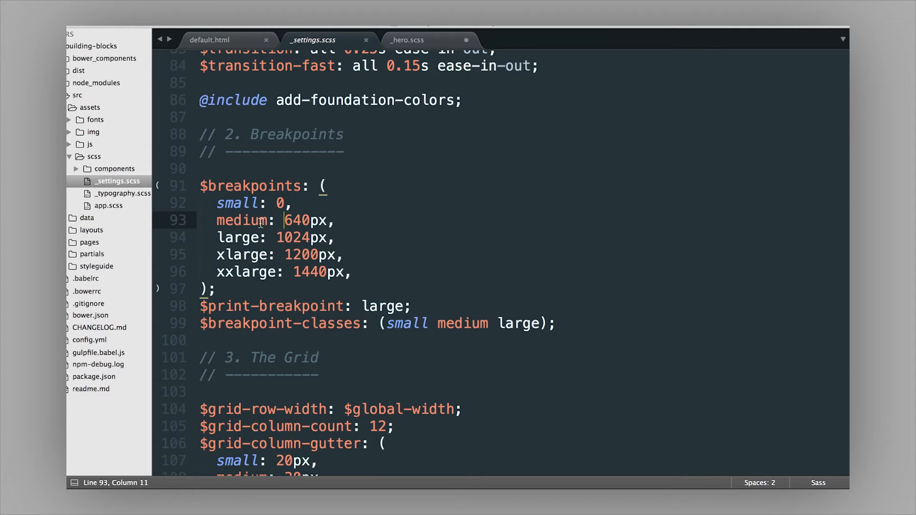
mouse_move(276, 239)
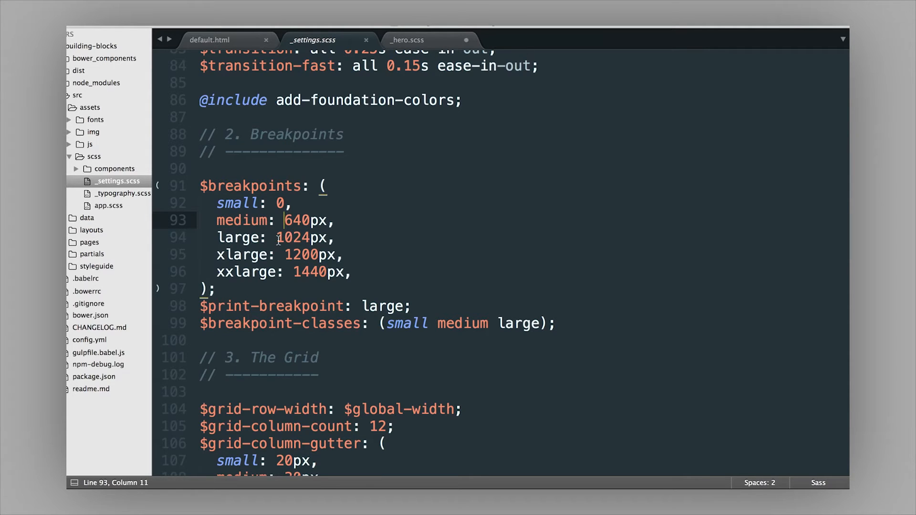
double_click(290, 237)
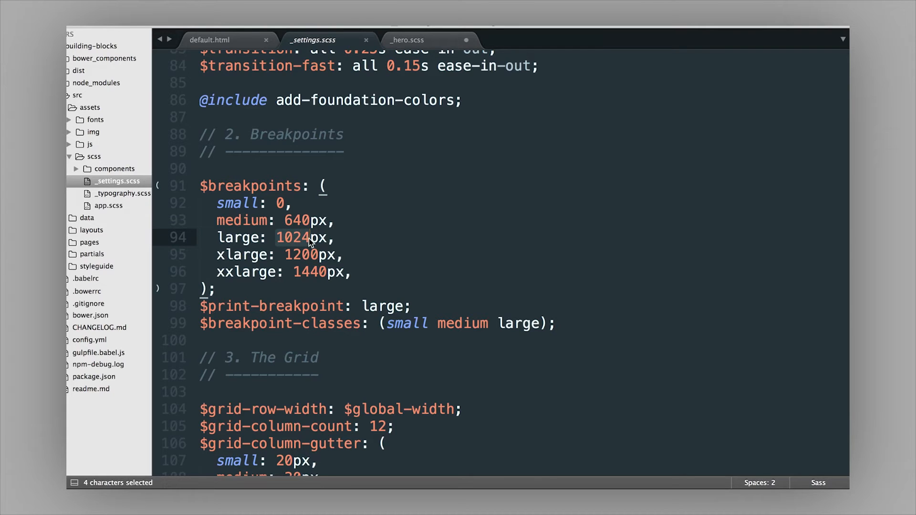
type("1100")
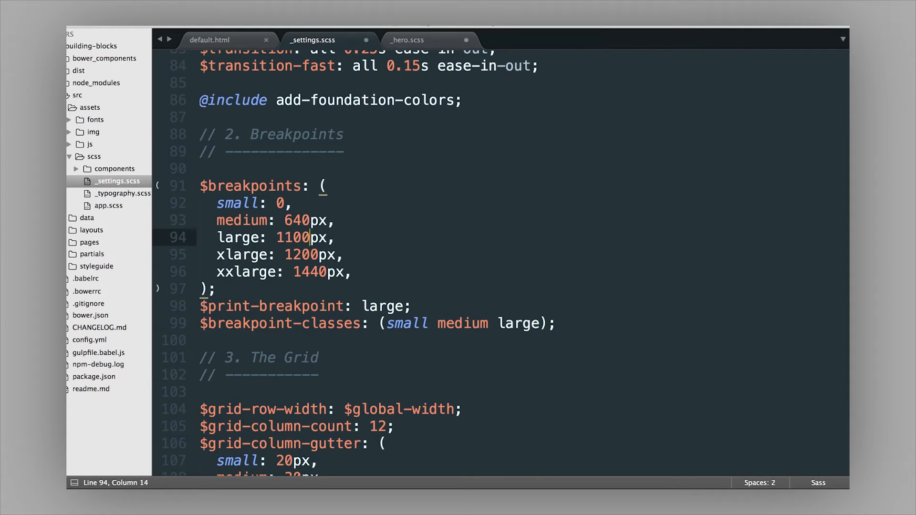
double_click(296, 221)
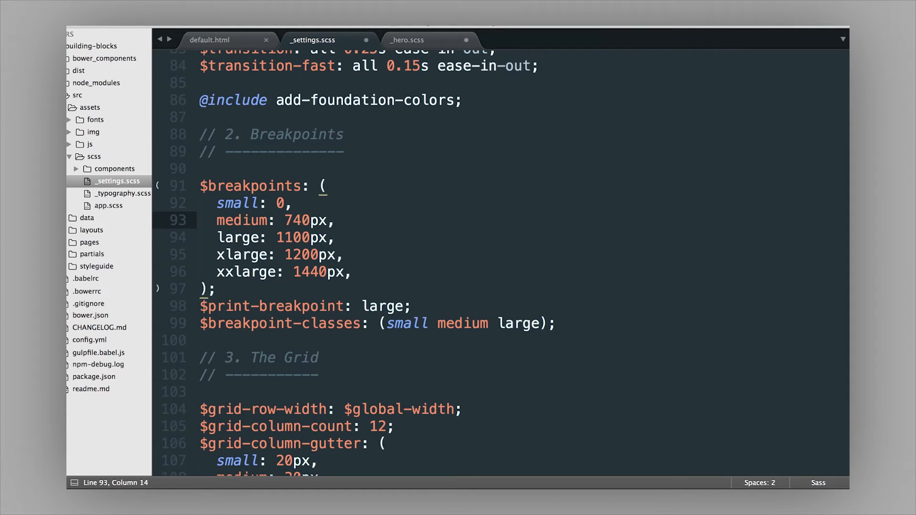
type("640")
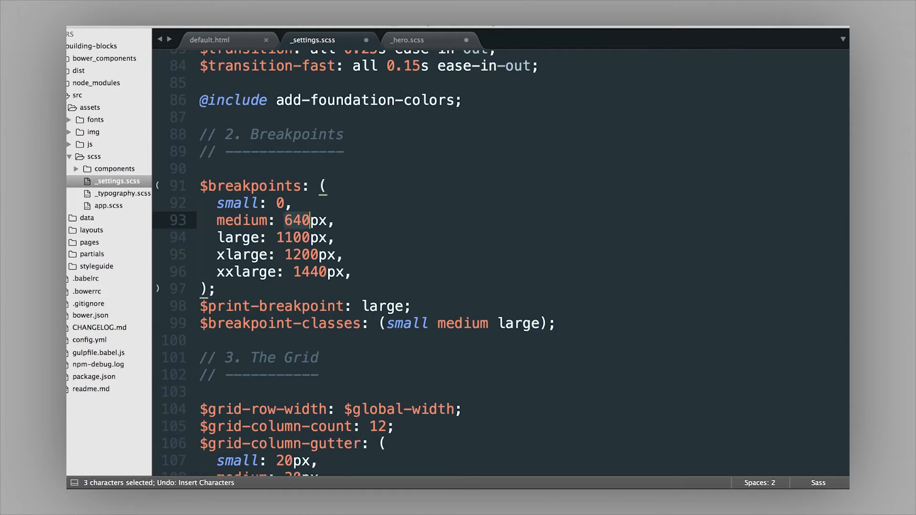
type("1024")
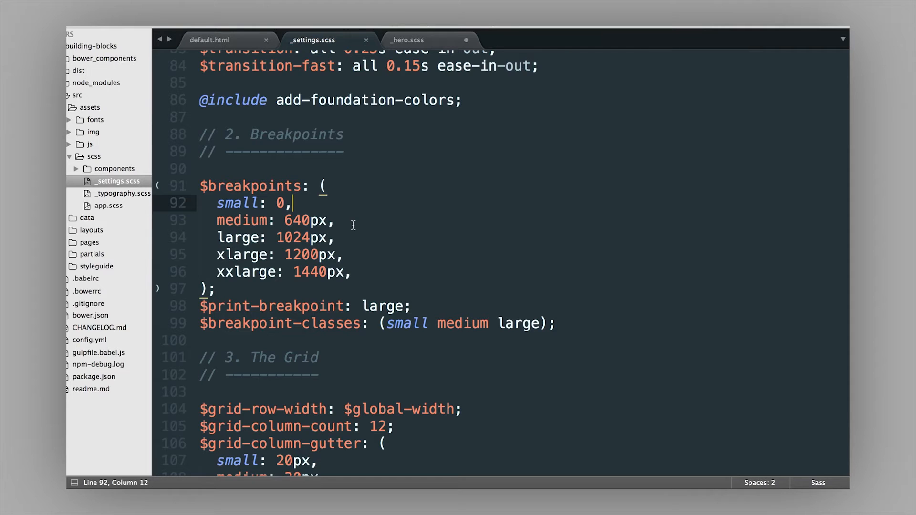
- Add 'smedium: 440px,' to the breakpoints map and smedium to the breakpoint classes
type("smed")
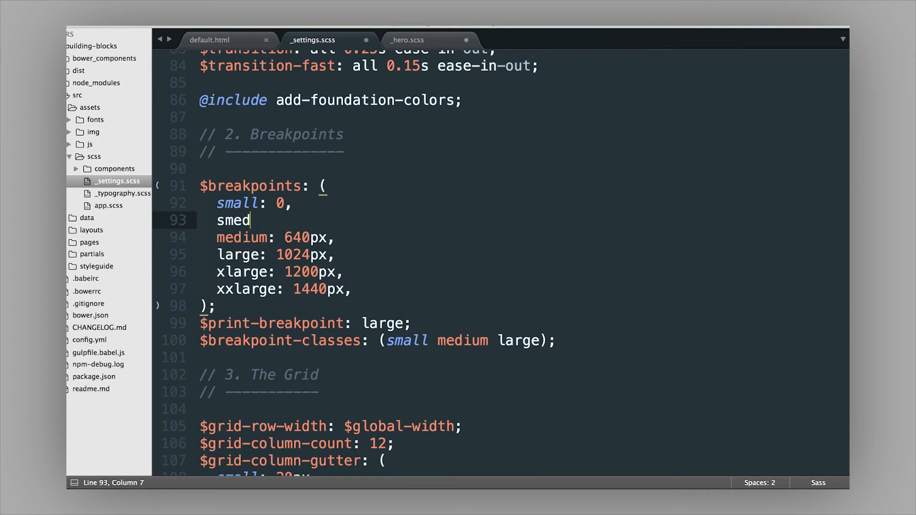
type("ium")
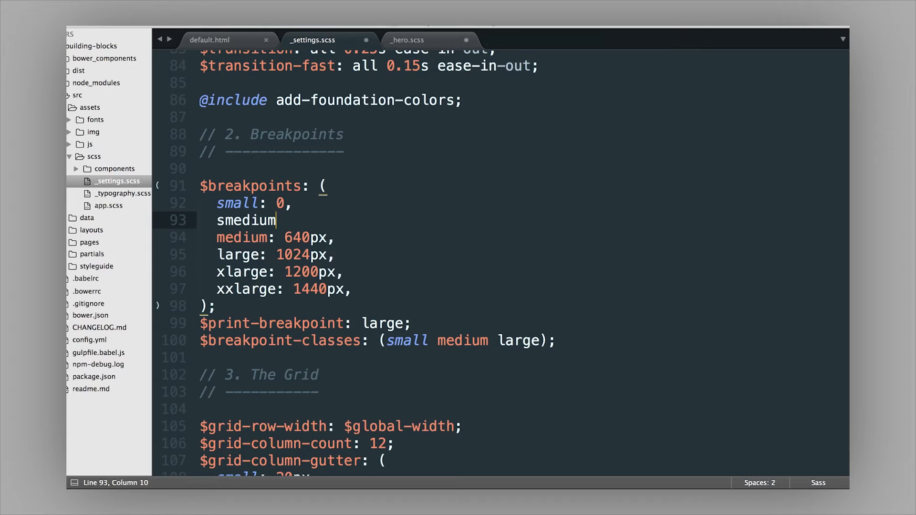
type("\": \"")
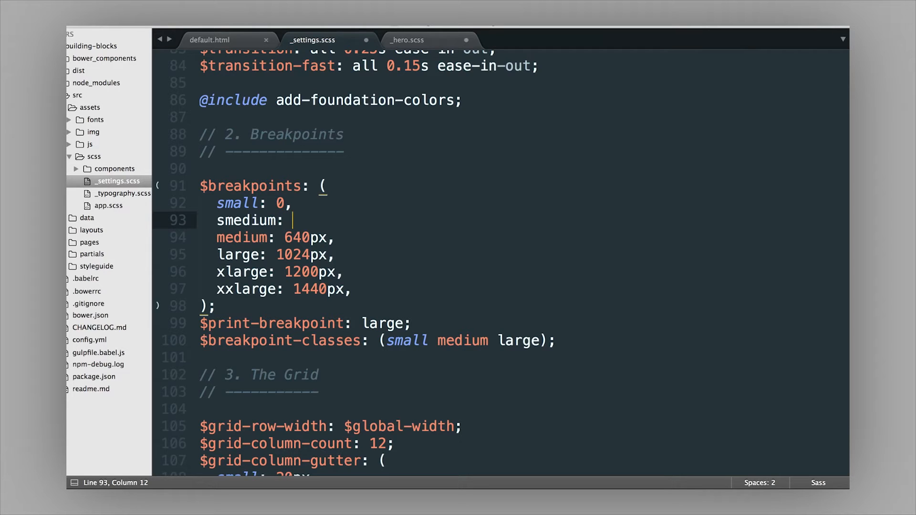
type("440")
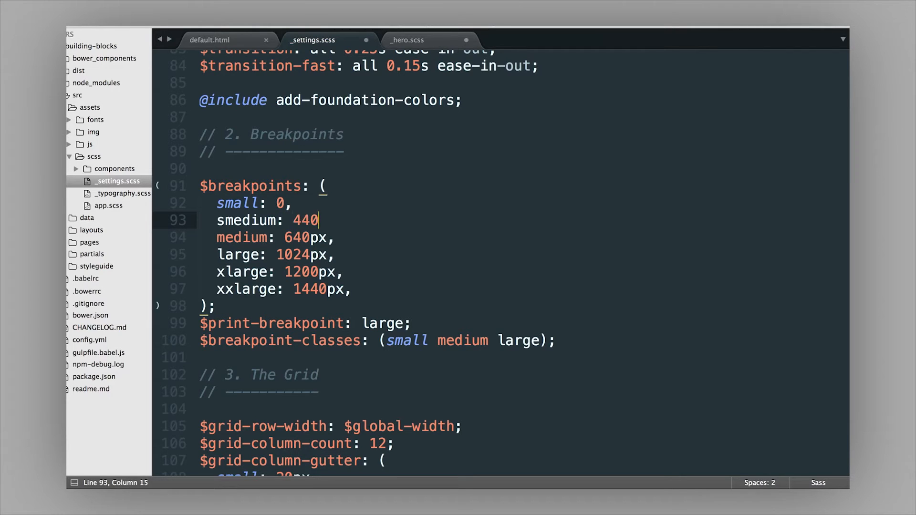
type("px")
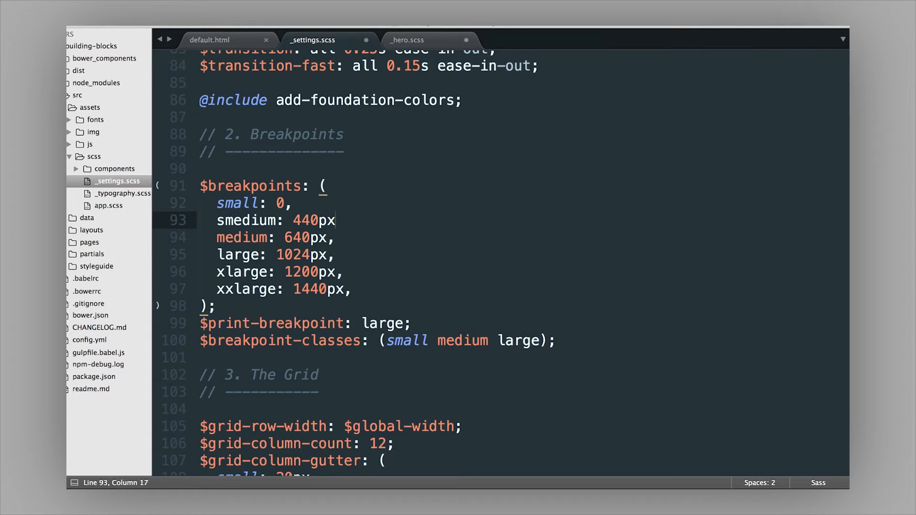
type(",")
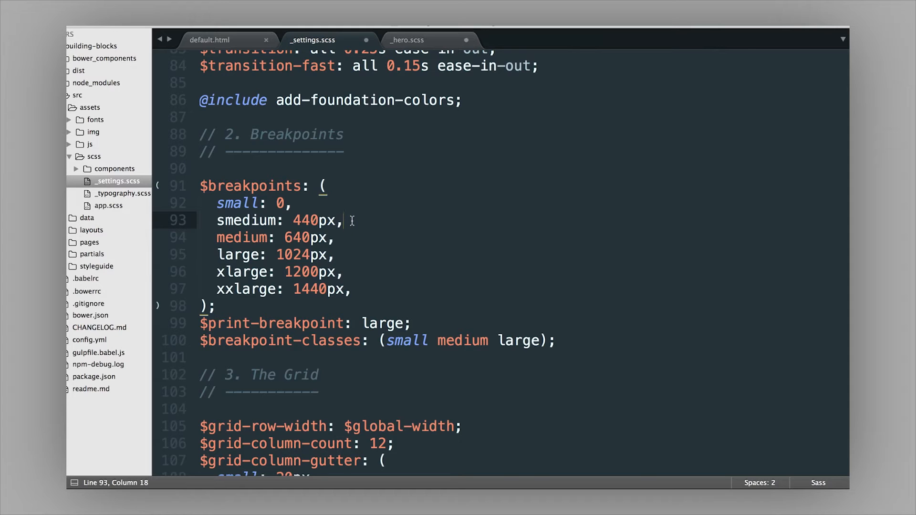
mouse_move(425, 332)
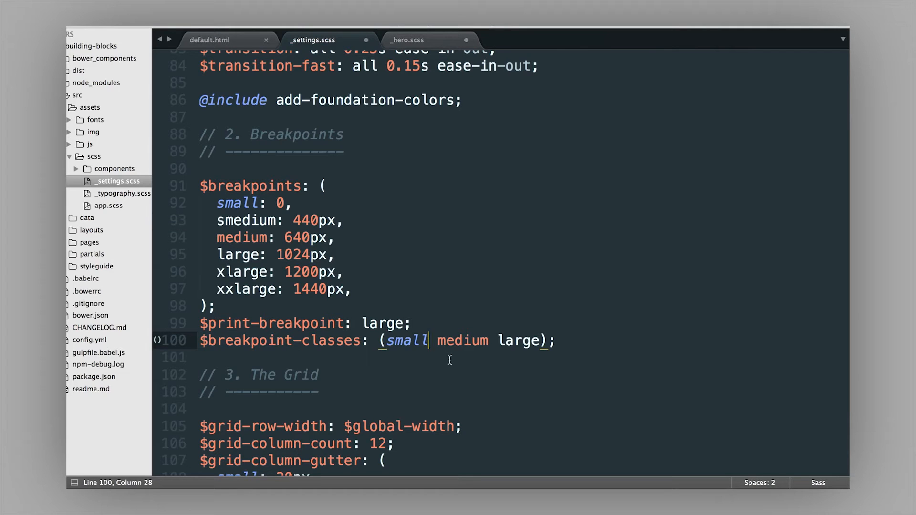
mouse_move(461, 340)
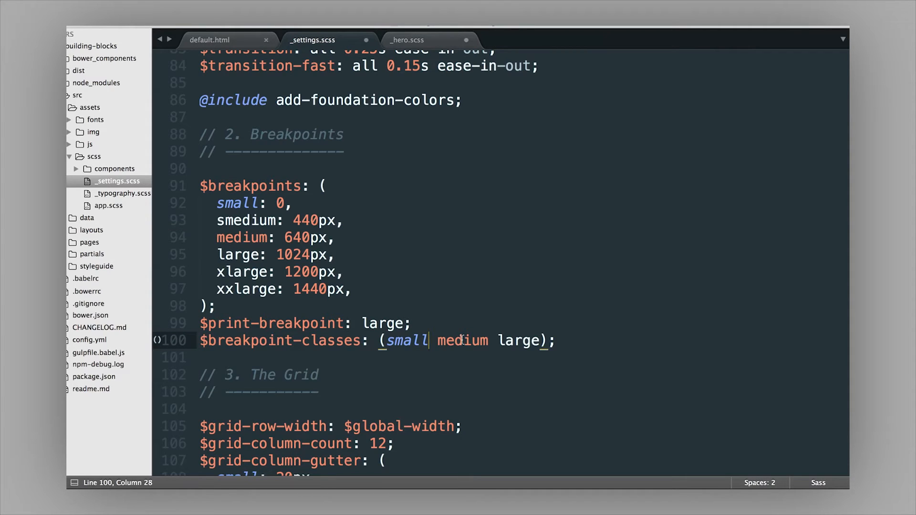
type("smedium")
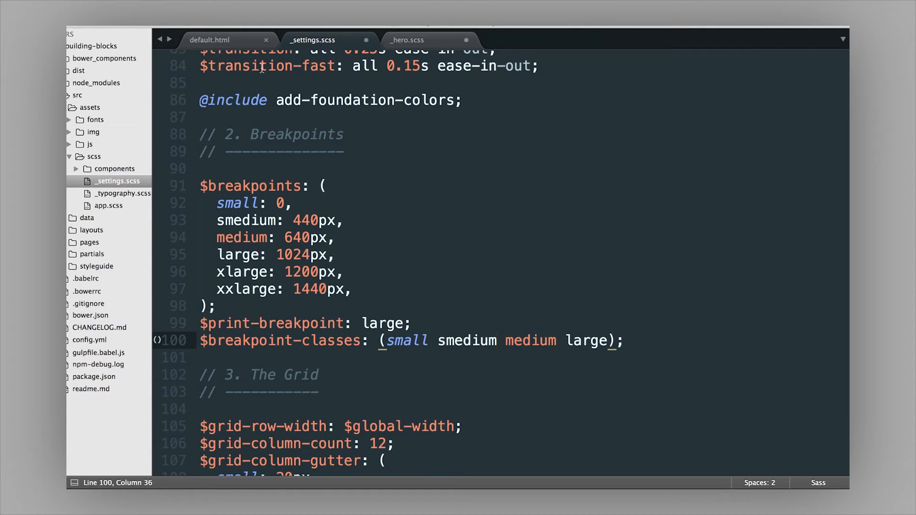
- In default.html, expand a .row div and start a .smedium-4.col column inside it
left_click(209, 39)
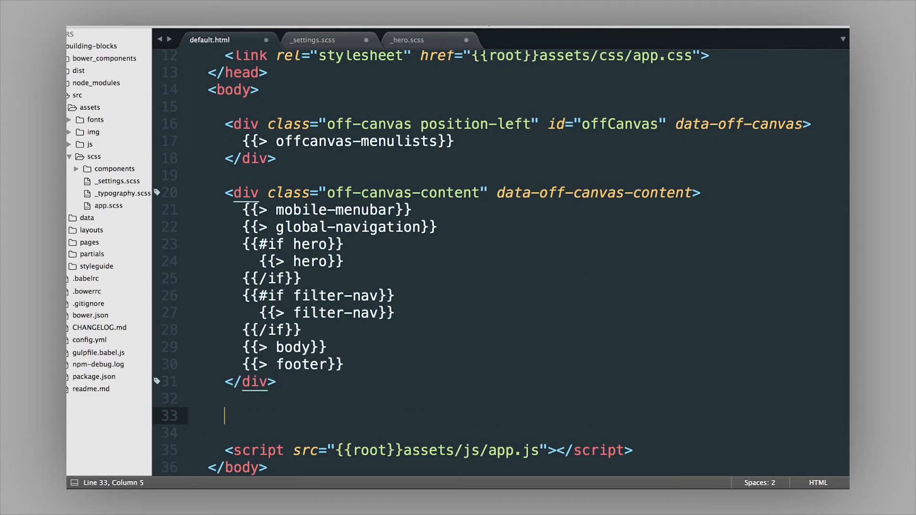
type(".row")
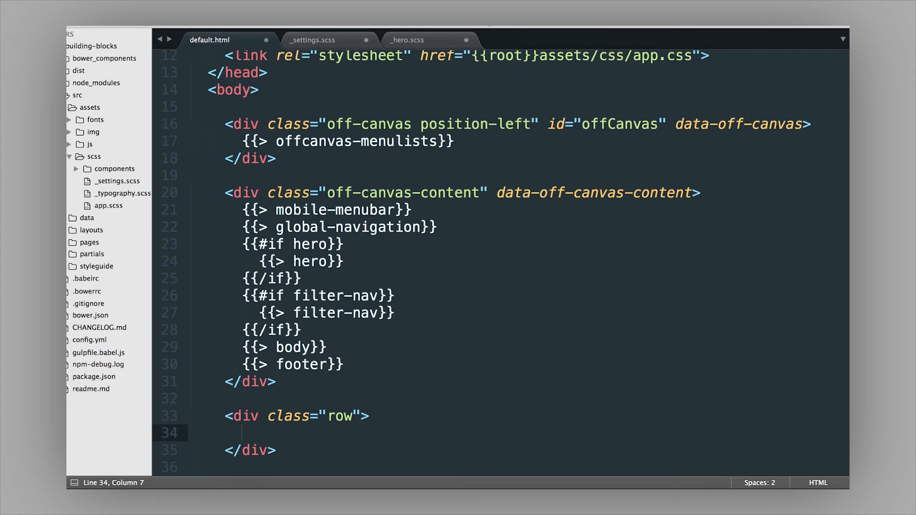
type(".")
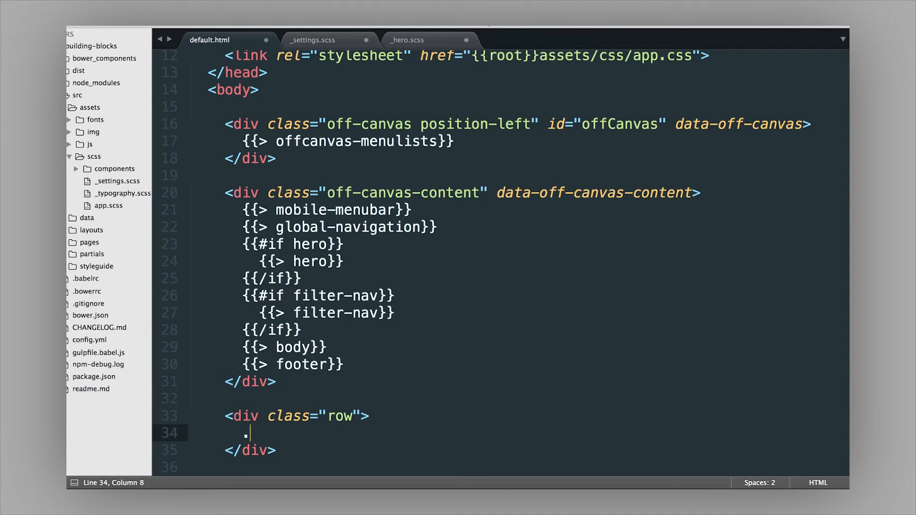
type("smedium-4")
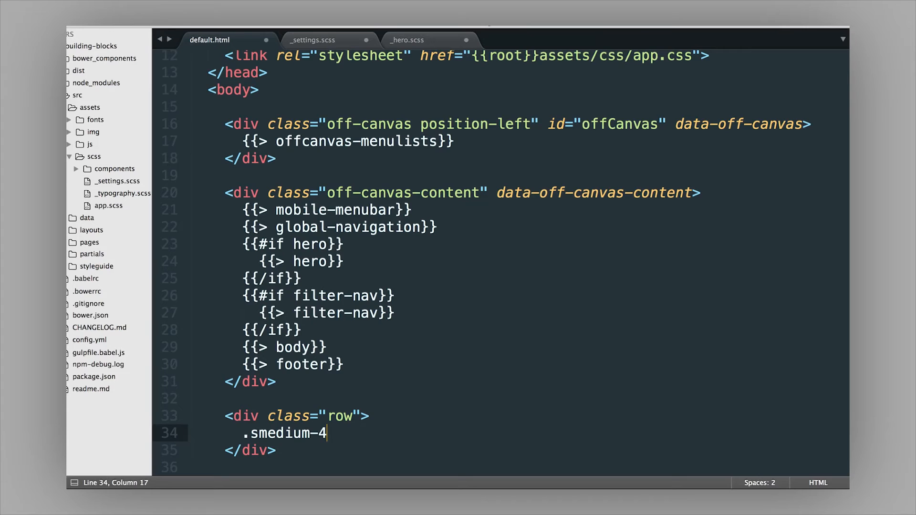
type(".col")
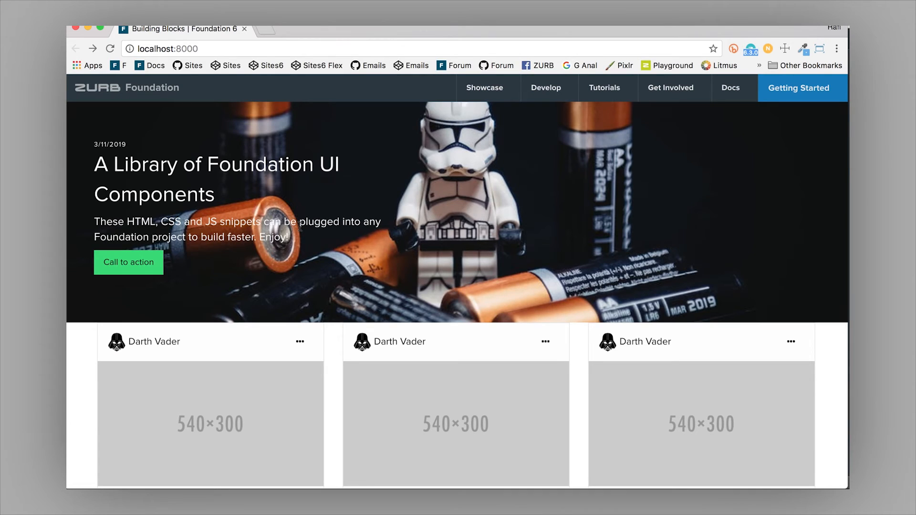
mouse_move(210, 142)
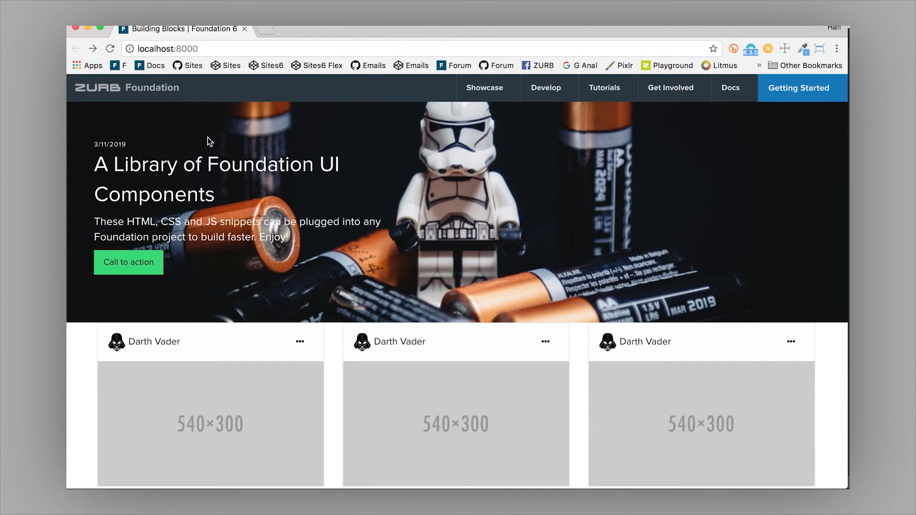
mouse_move(365, 263)
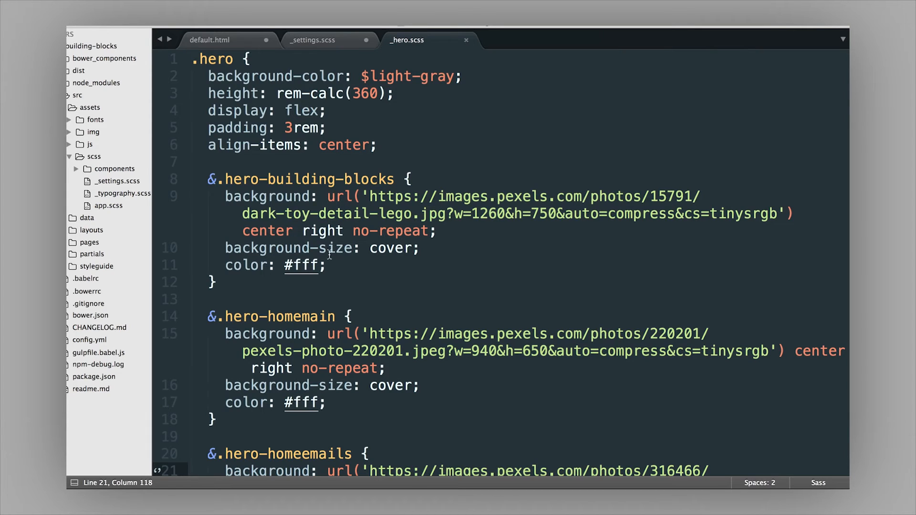
left_click(327, 265)
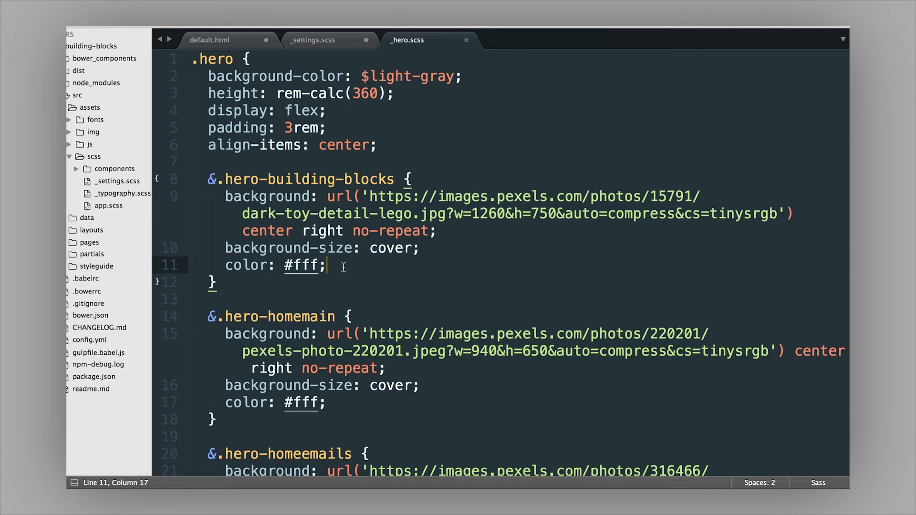
key("enter")
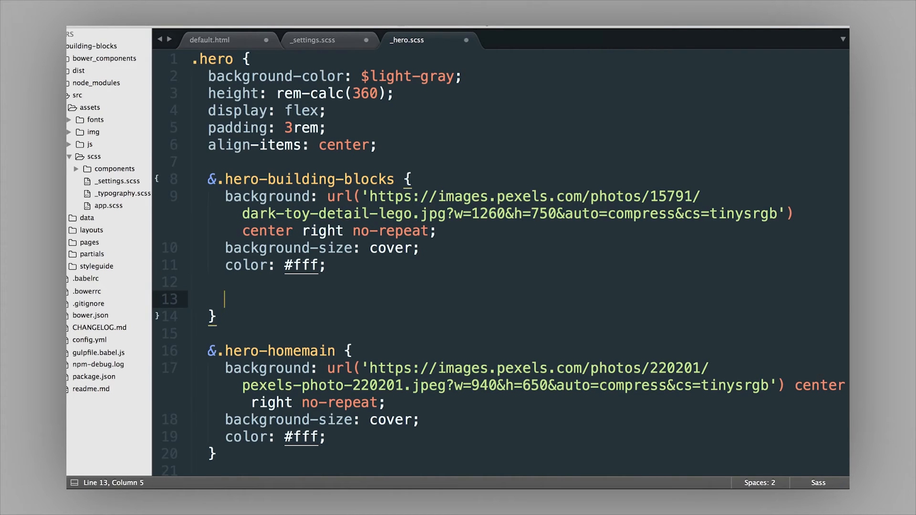
type("@")
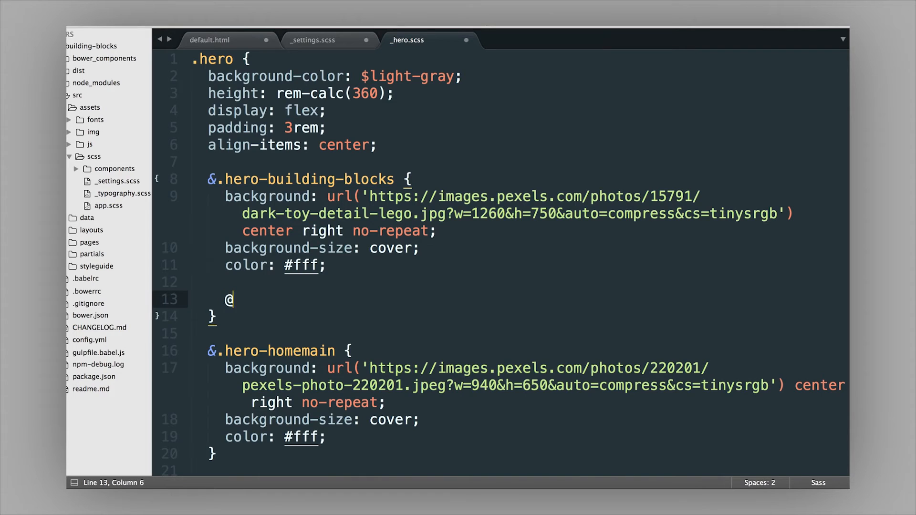
type("includ")
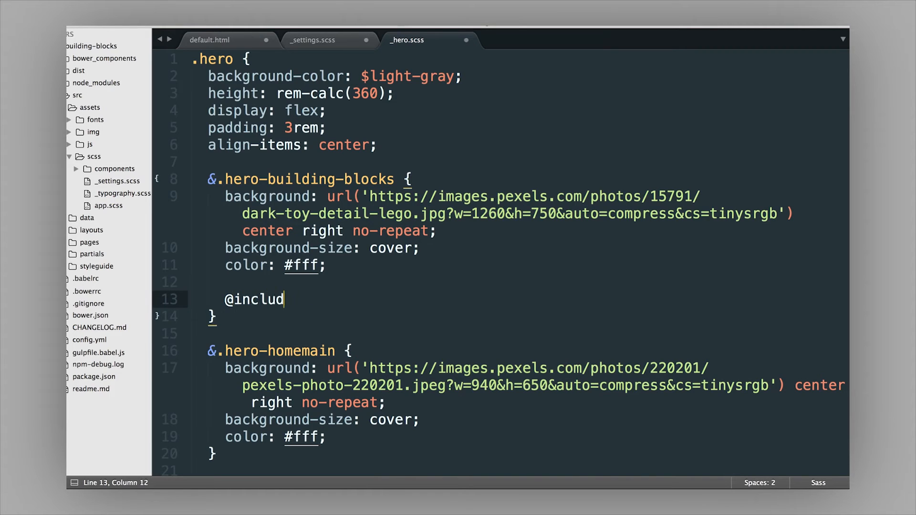
type("e bre")
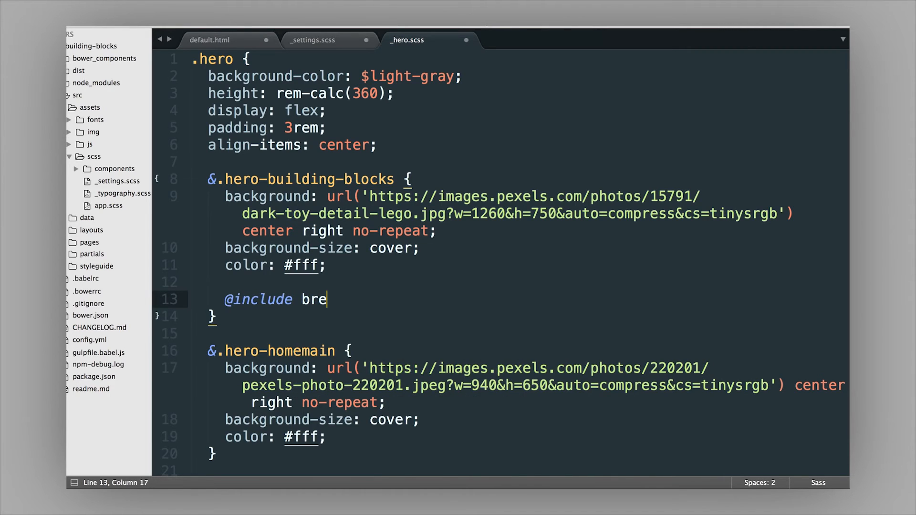
type("akpoint")
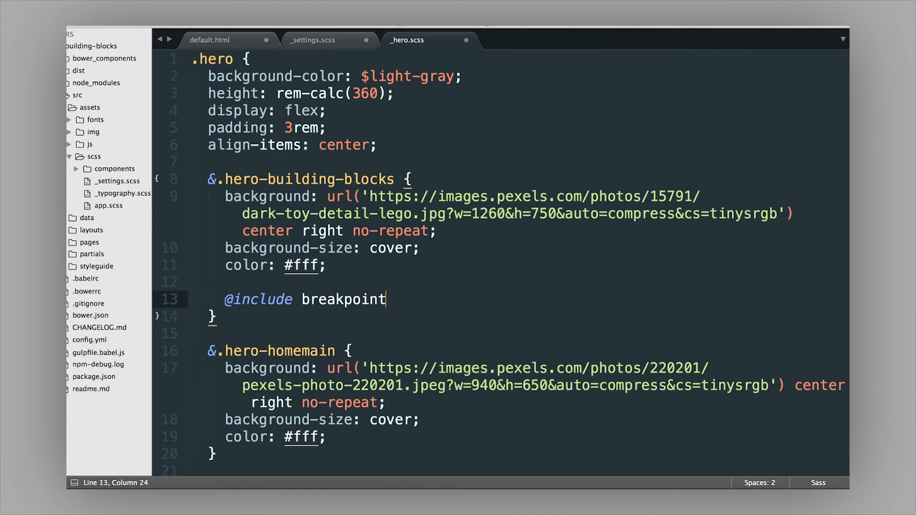
type("() {")
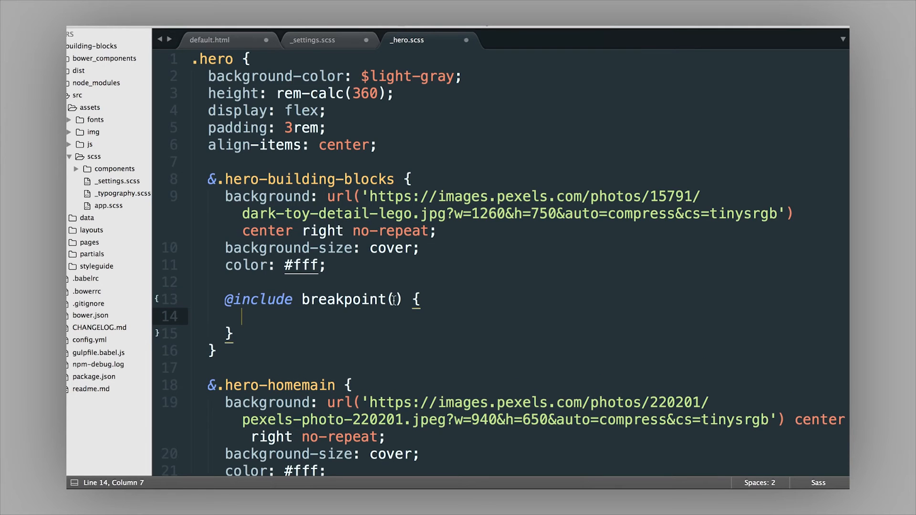
left_click(397, 299)
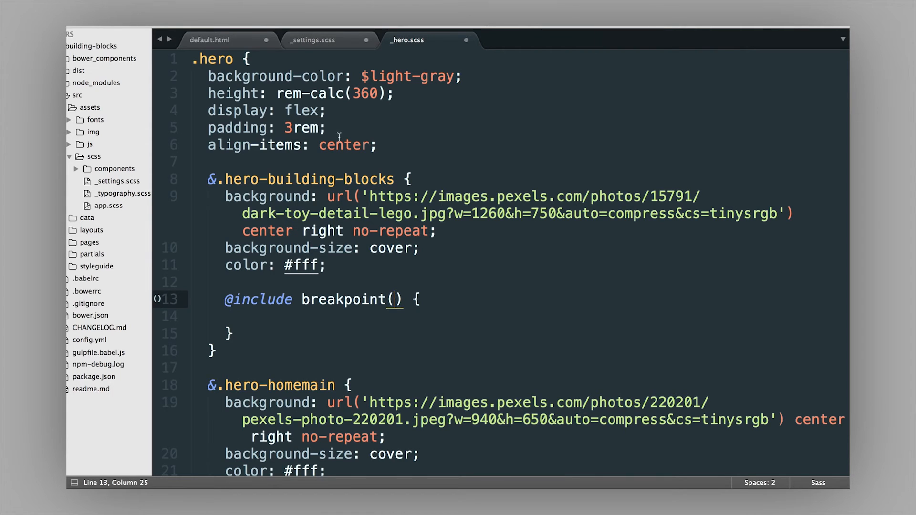
left_click(312, 39)
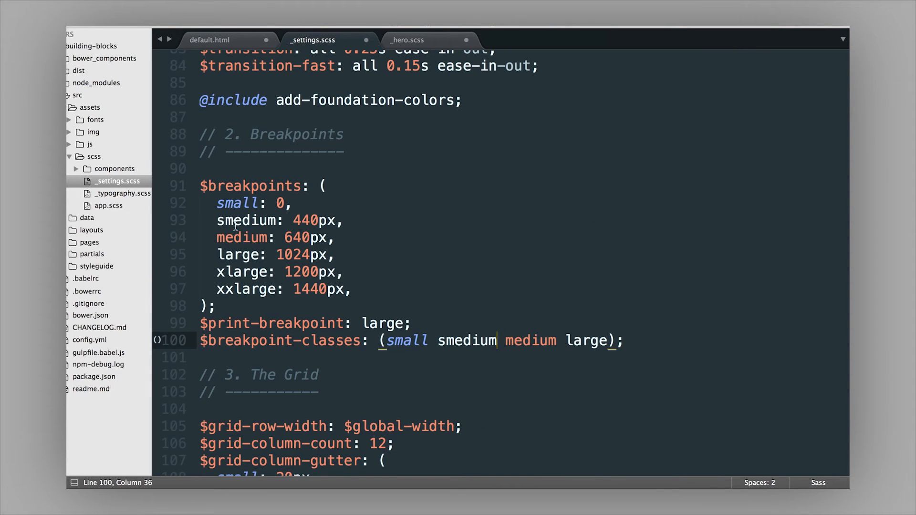
mouse_move(236, 262)
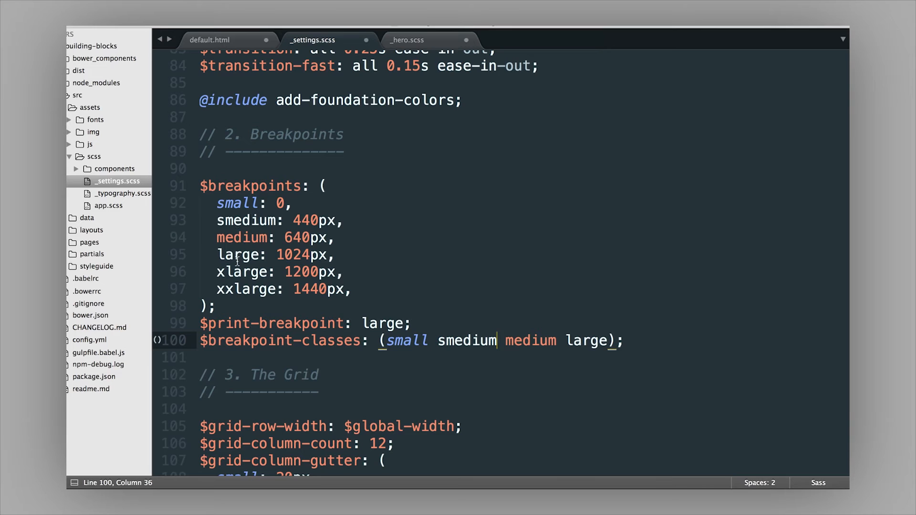
mouse_move(238, 294)
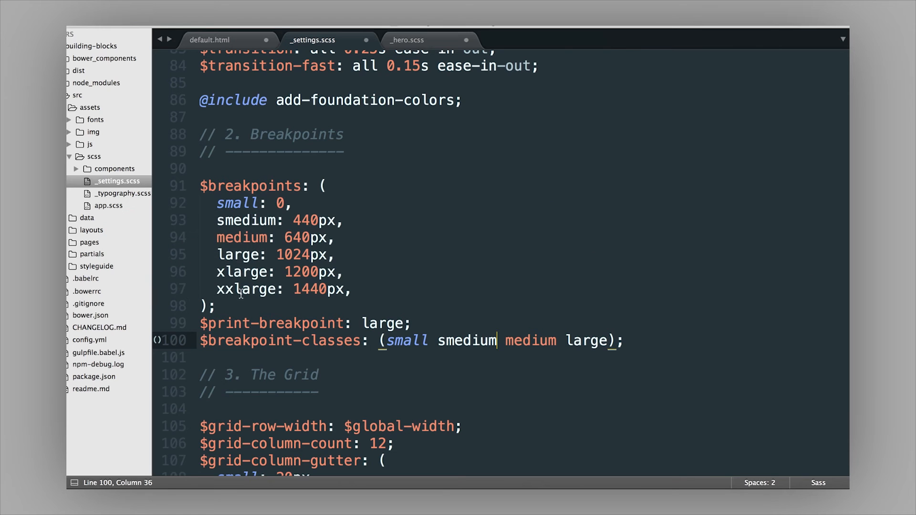
- Return to _hero.scss after checking the breakpoint sizes
left_click(409, 39)
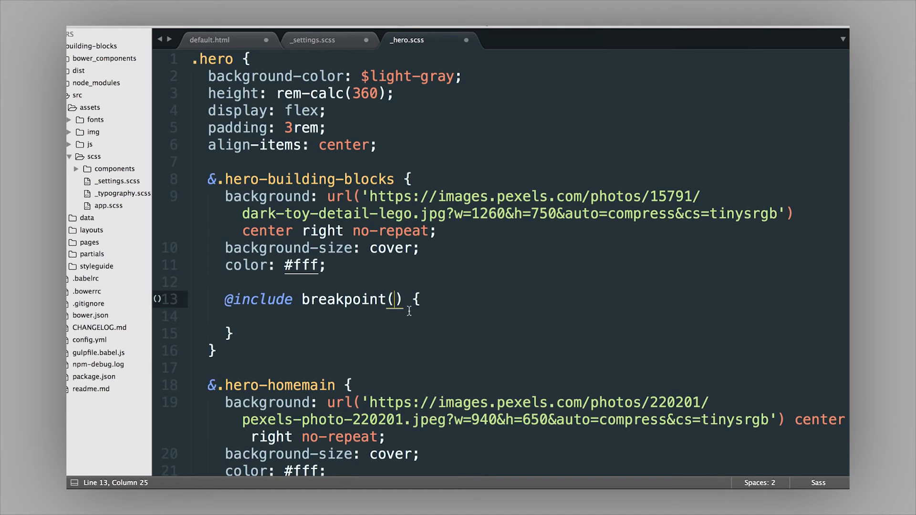
- Fill in breakpoint(medium) and change the pasted background position from right to center
type("mediu")
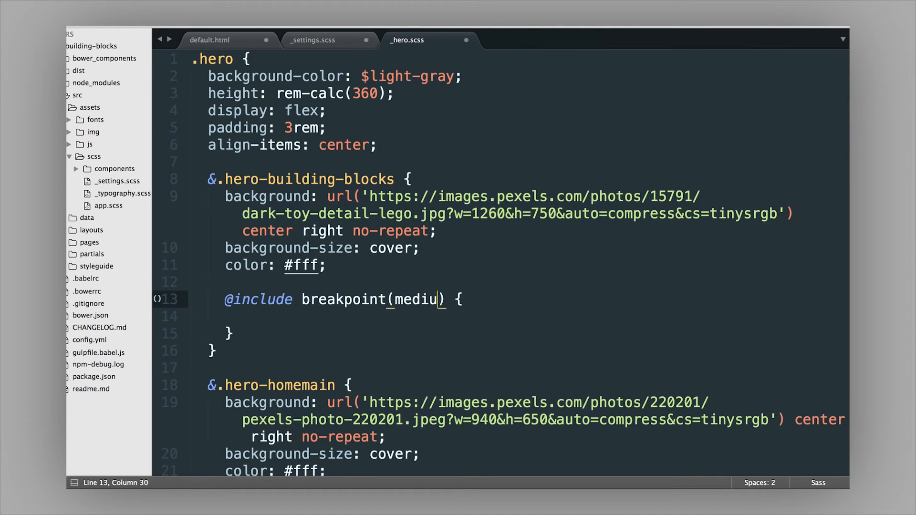
type("m")
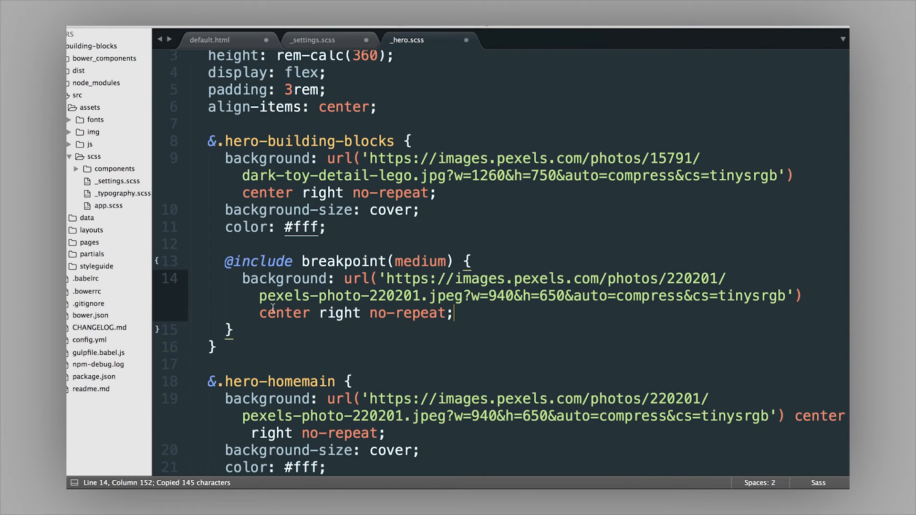
double_click(339, 312)
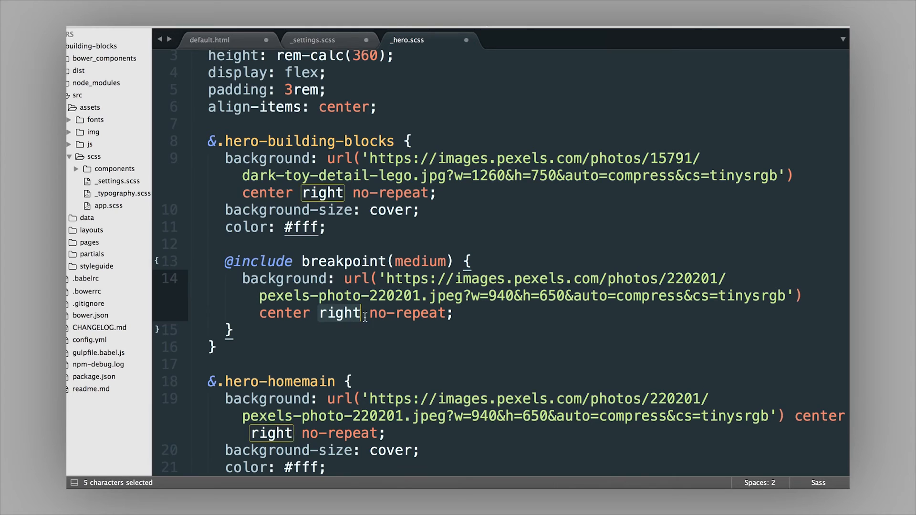
type("center")
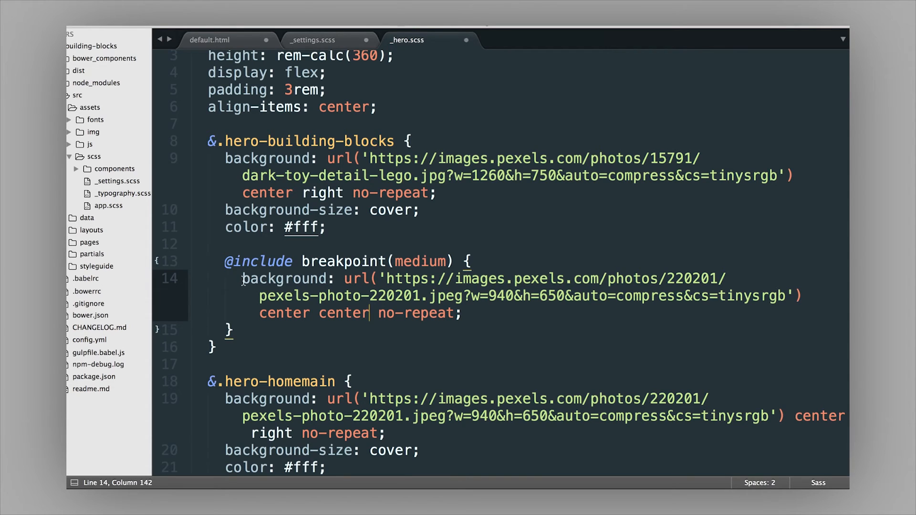
mouse_move(368, 318)
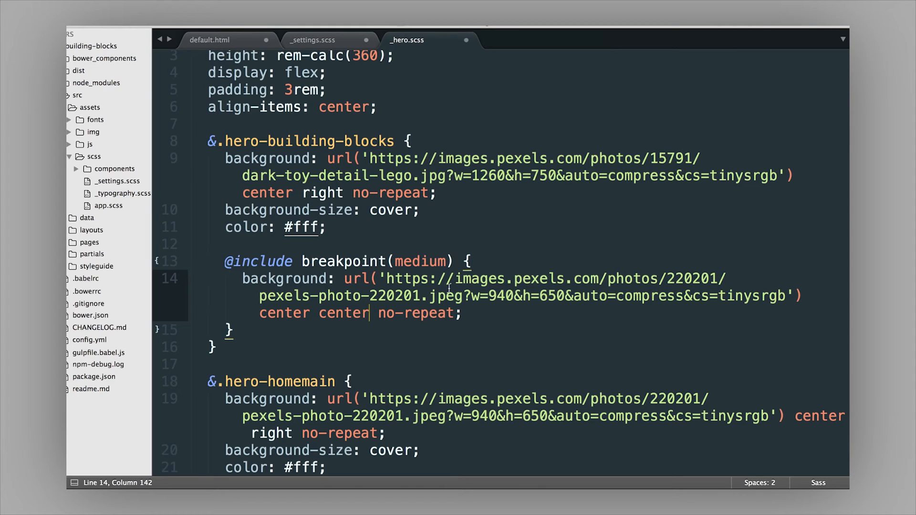
left_click(243, 278)
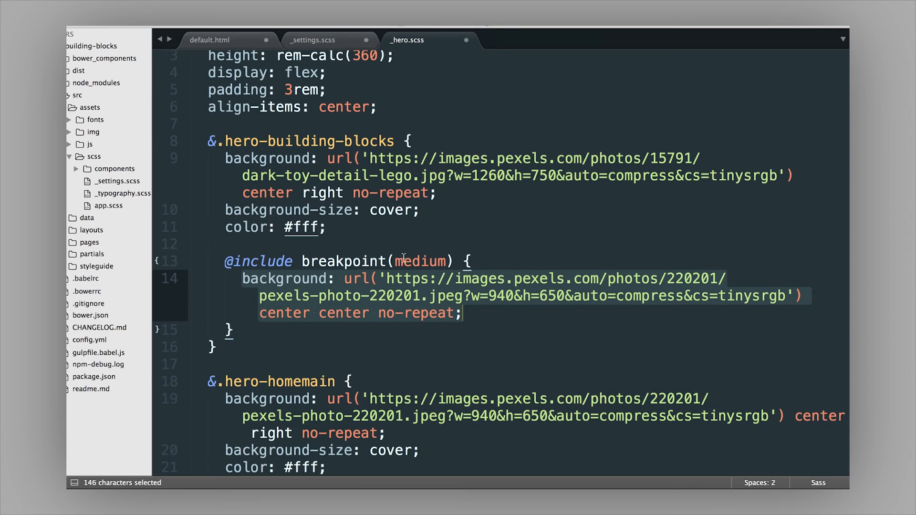
left_click(452, 261)
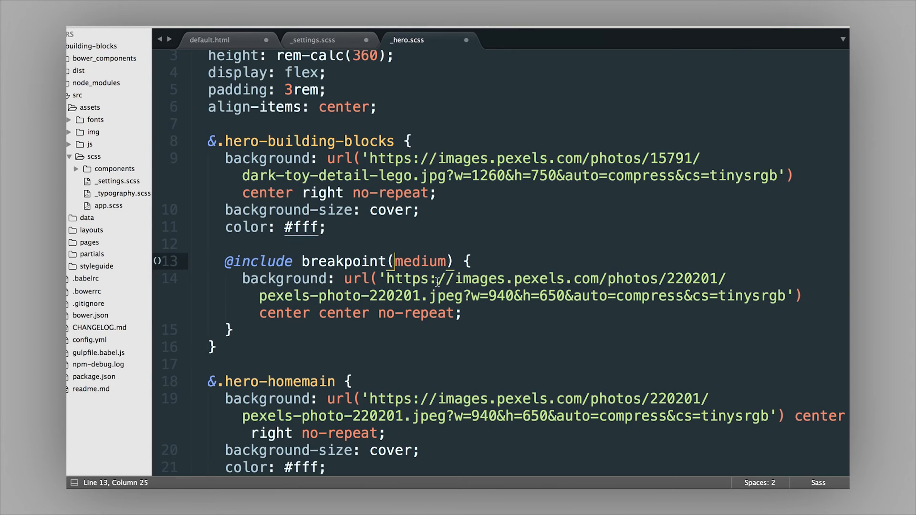
mouse_move(398, 261)
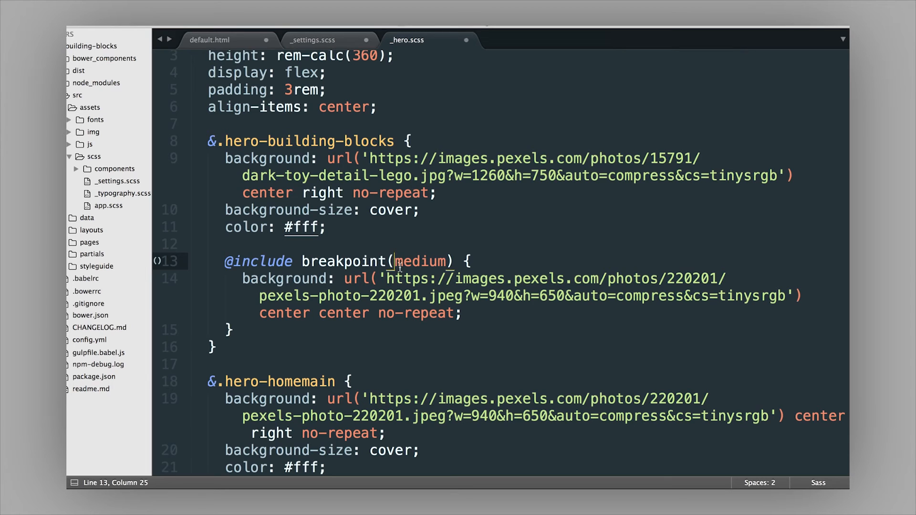
mouse_move(447, 261)
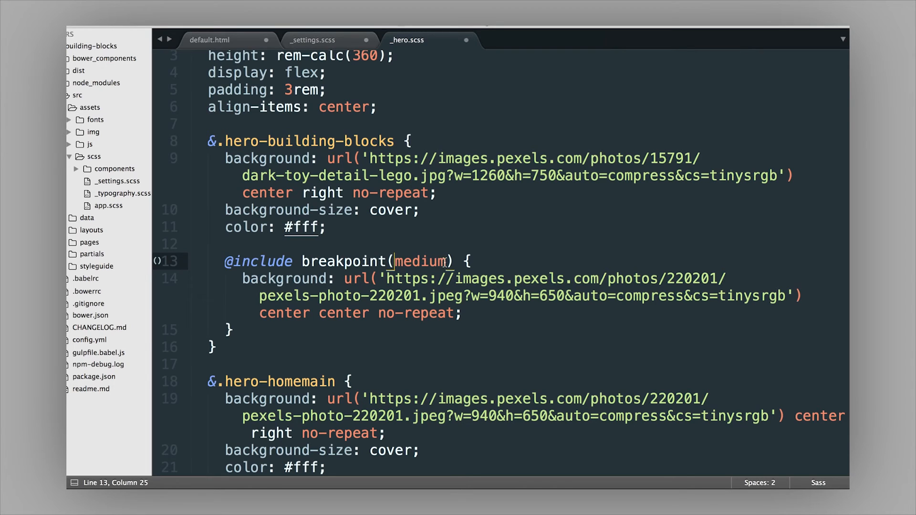
- Add 'only' after medium in the breakpoint argument
type("n")
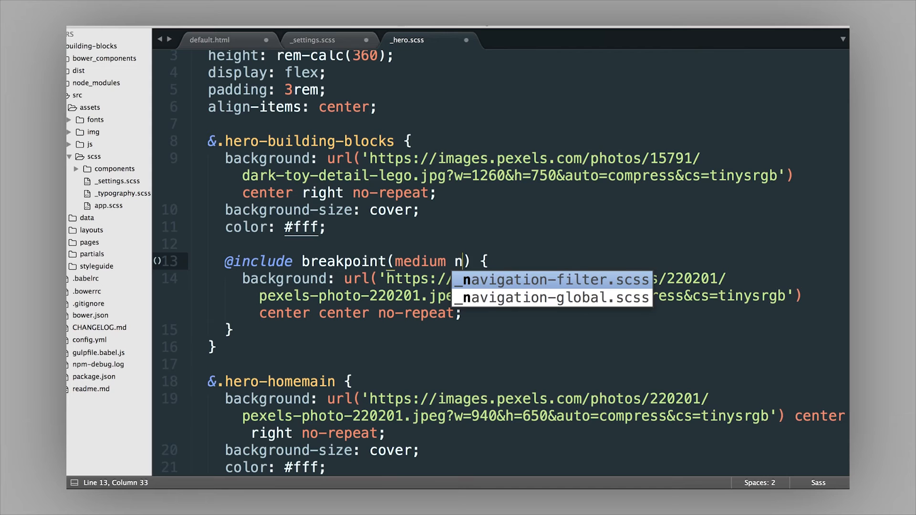
type("only")
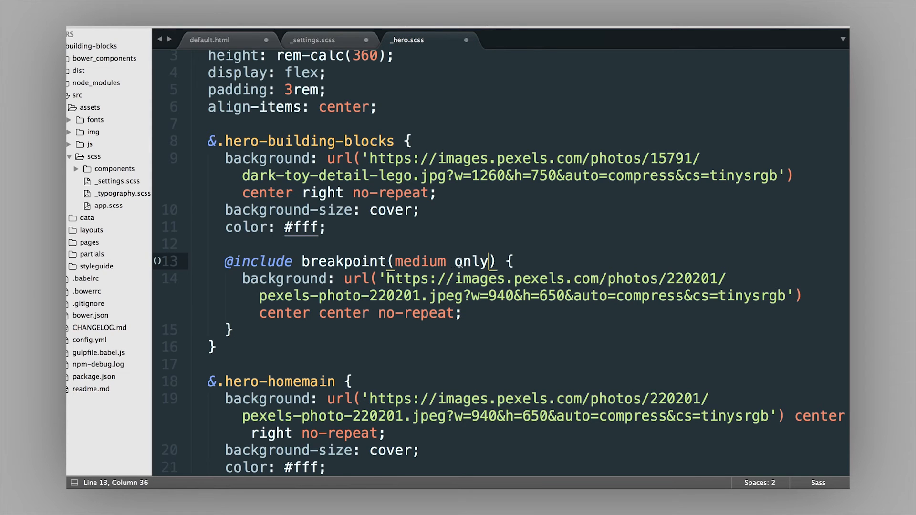
mouse_move(498, 228)
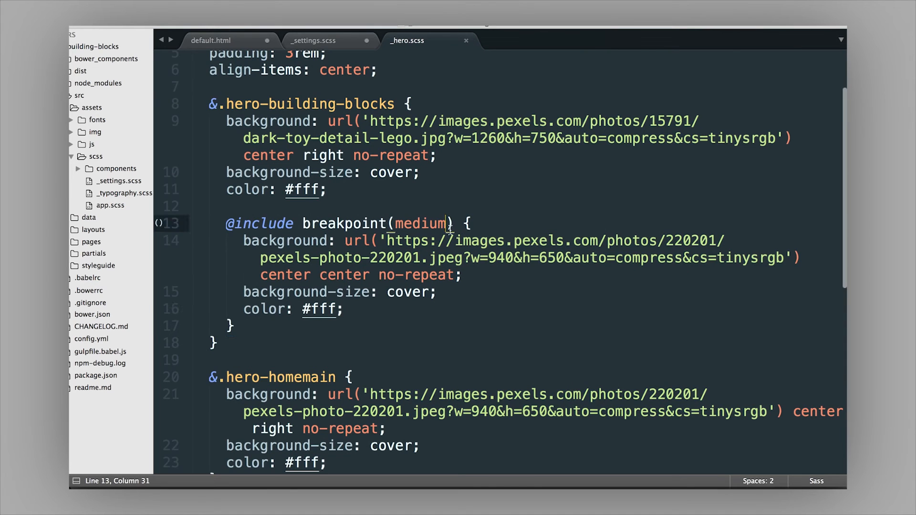
type("only")
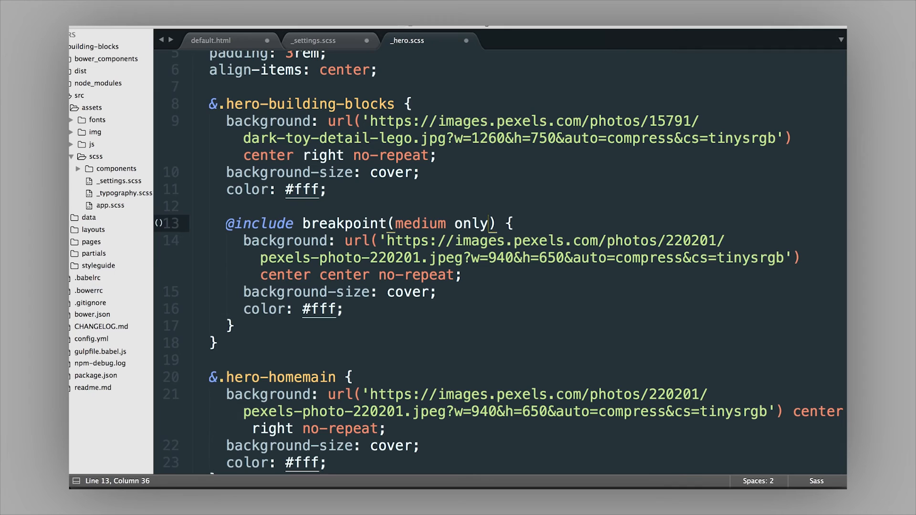
- Replace 'only' with 'down' so the block reads breakpoint(medium down)
key("Backspace")
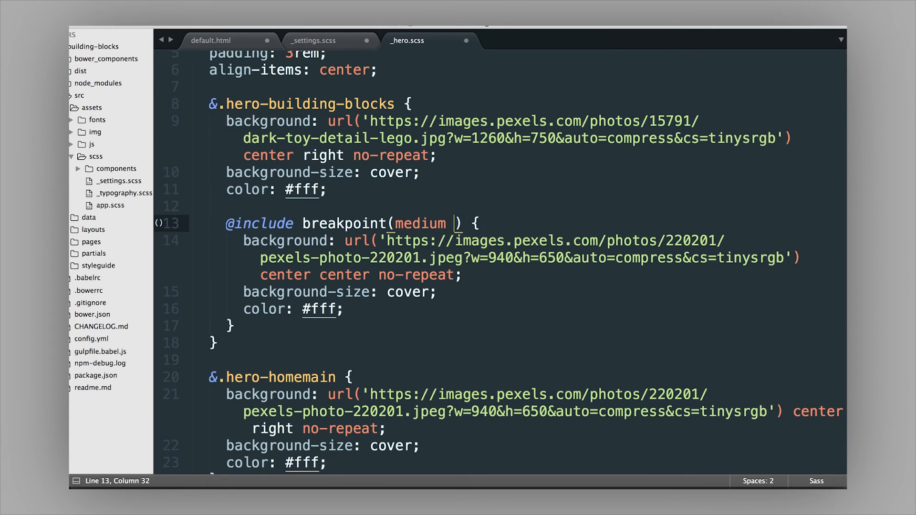
type("down")
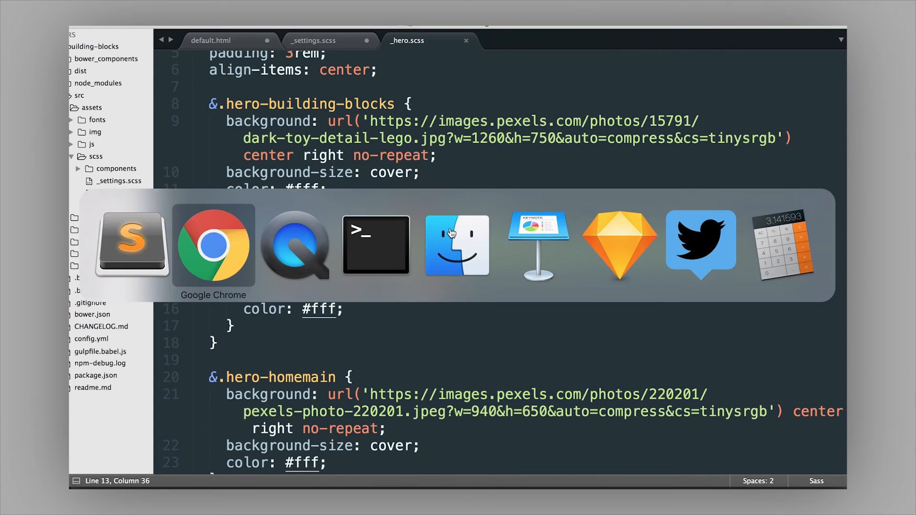
- Switch to Chrome to check which hero background appears on localhost:8000
left_click(213, 244)
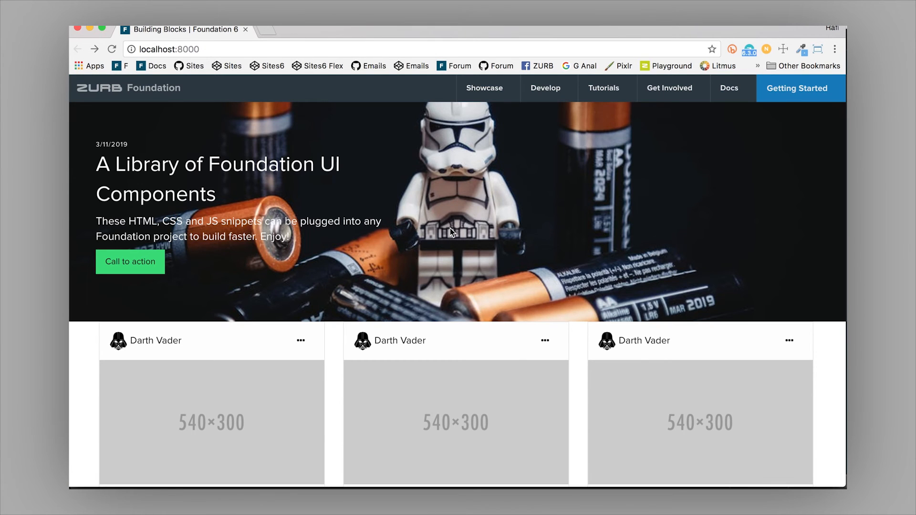
mouse_move(70, 290)
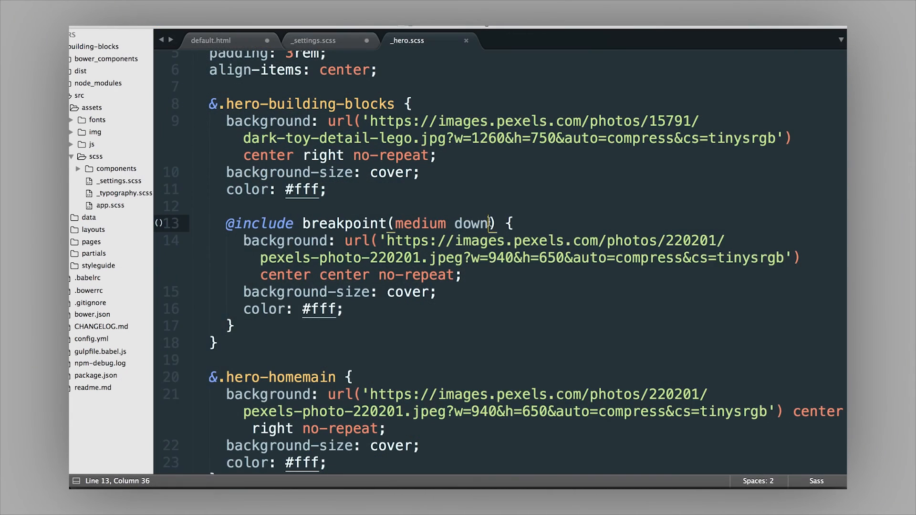
mouse_move(520, 181)
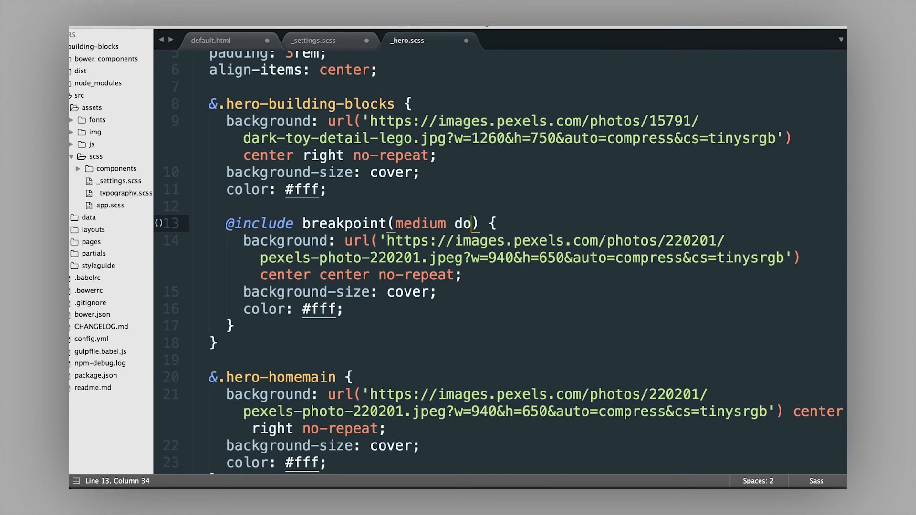
- Replace 'medium down' with 'landscape' in the hero breakpoint() argument
key("BackSpace")
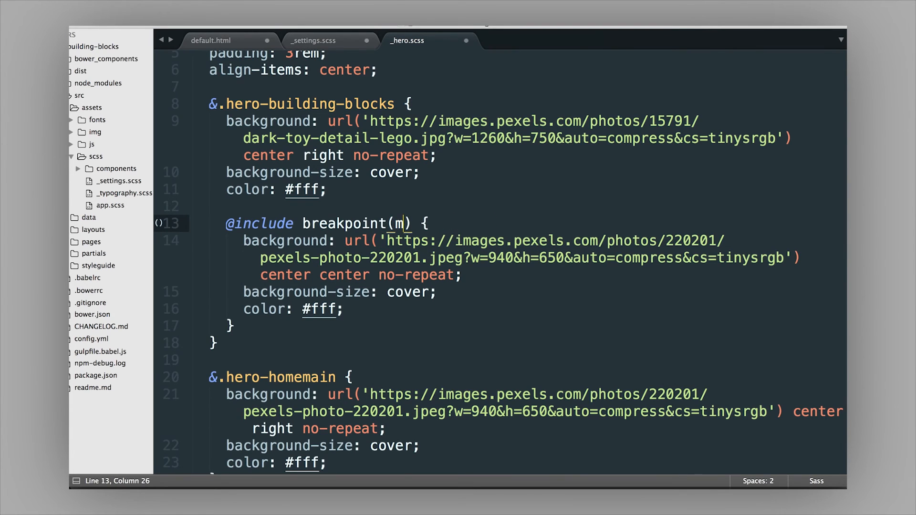
type("a")
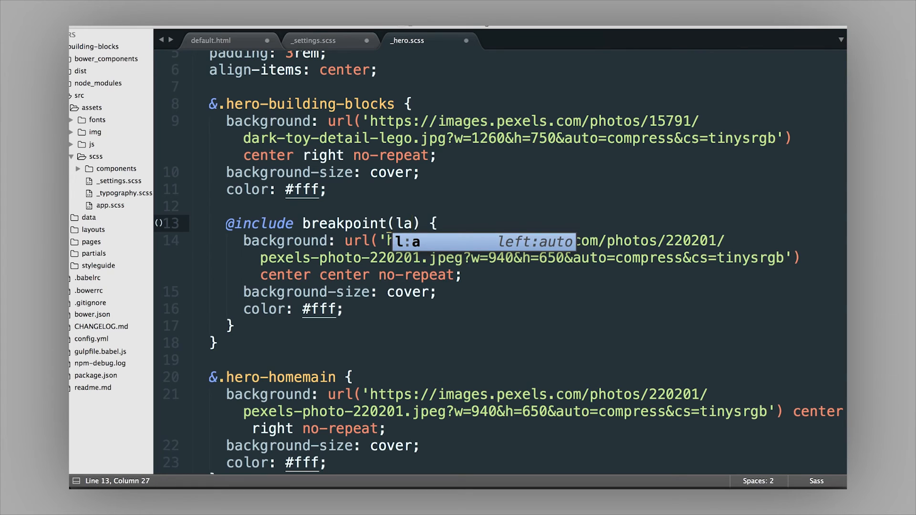
type("n")
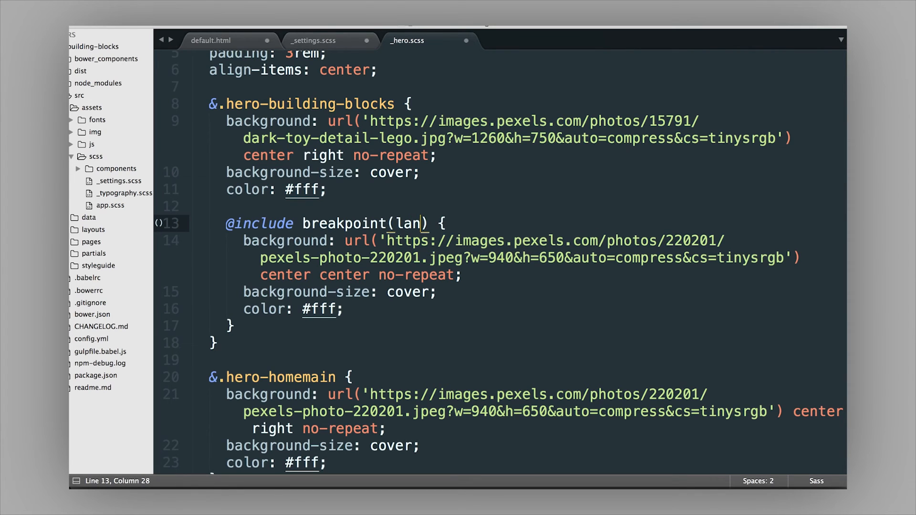
type("d")
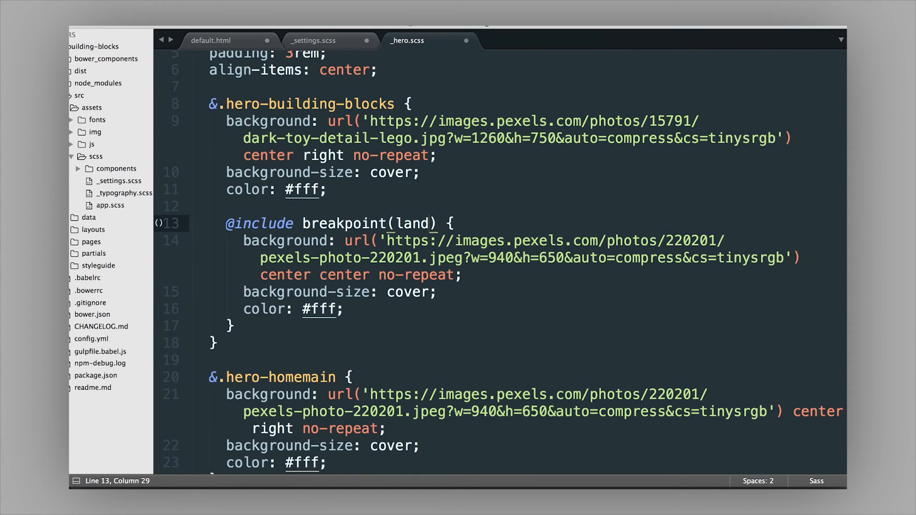
type("scape")
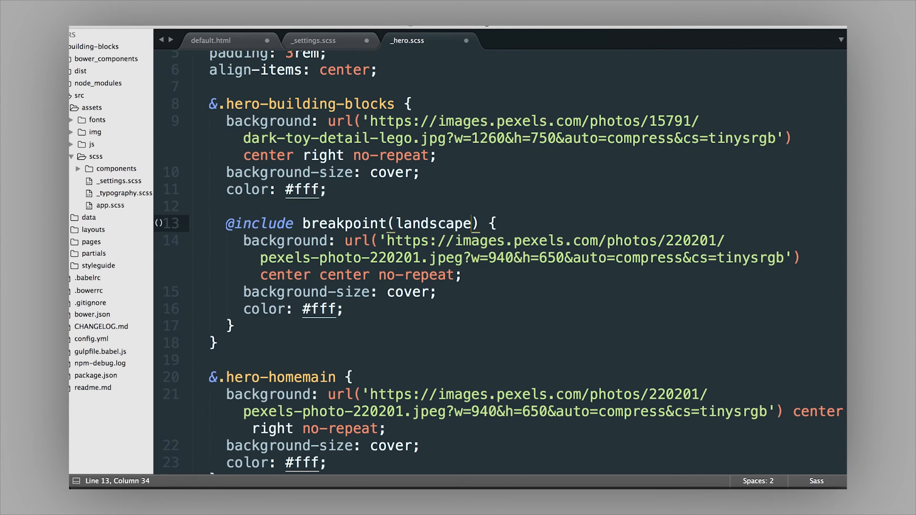
- Erase 'landscape' and type 'portrait' as the breakpoint argument
key("Backspace")
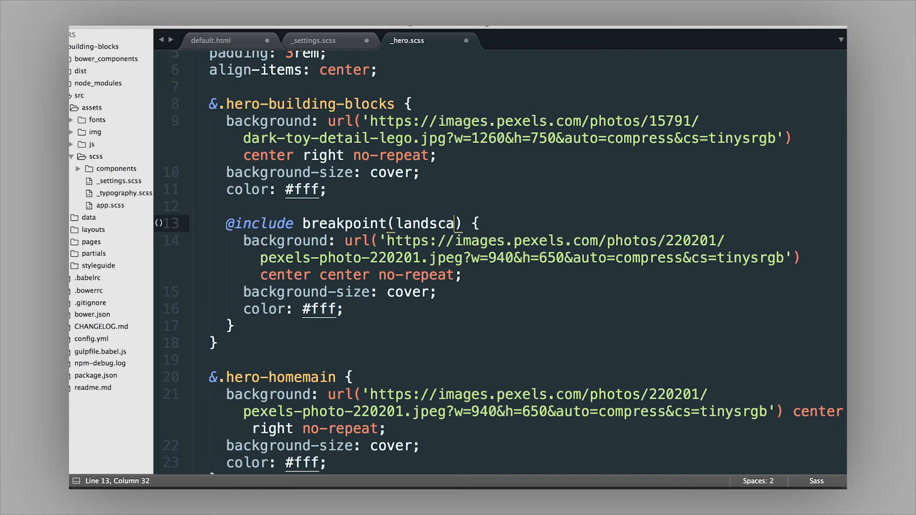
key("Backspace")
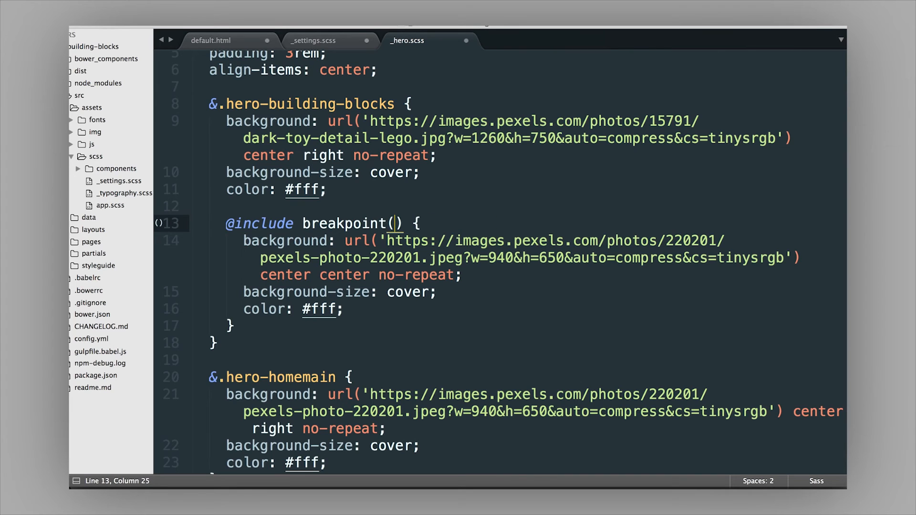
type("portr")
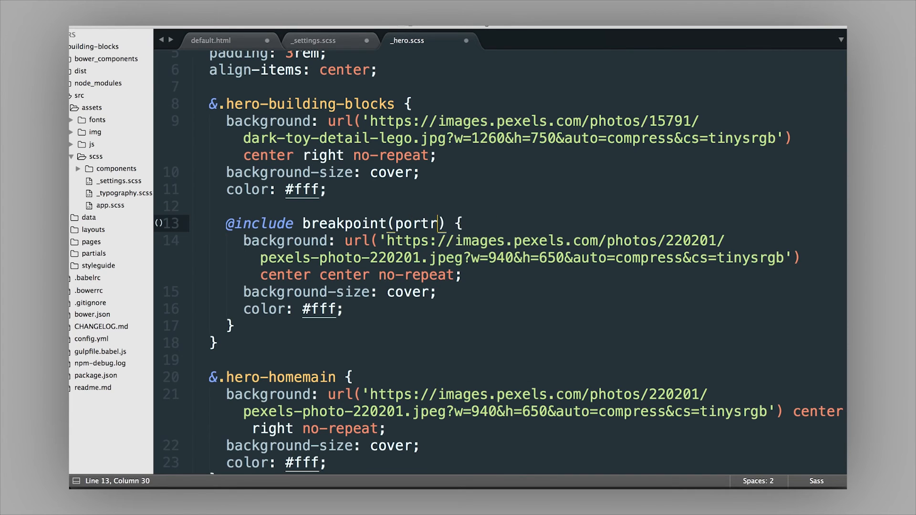
type("ait")
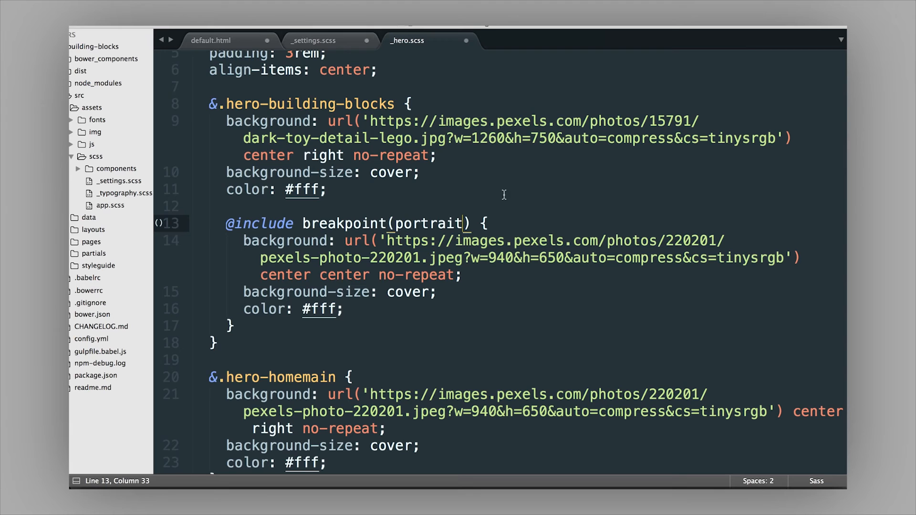
mouse_move(310, 292)
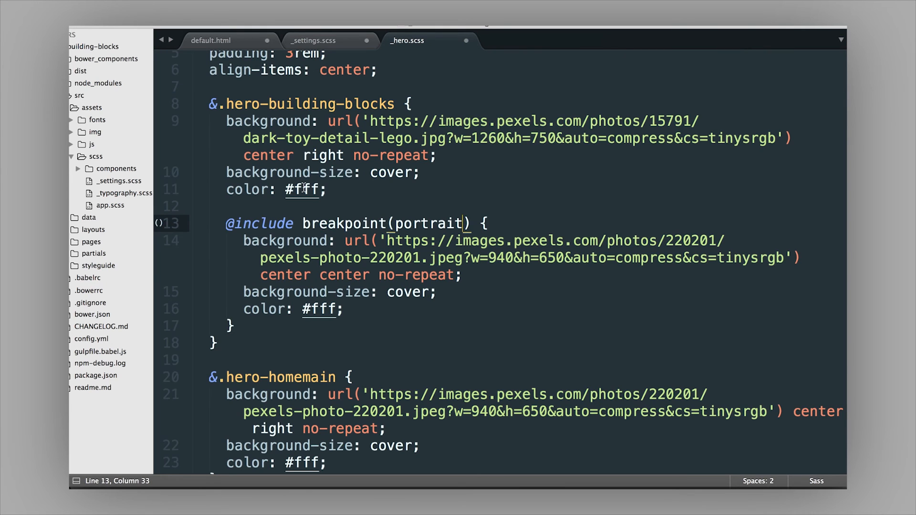
- Replace 'portrait' with 'retina' in the hero breakpoint() argument
key("Backspace")
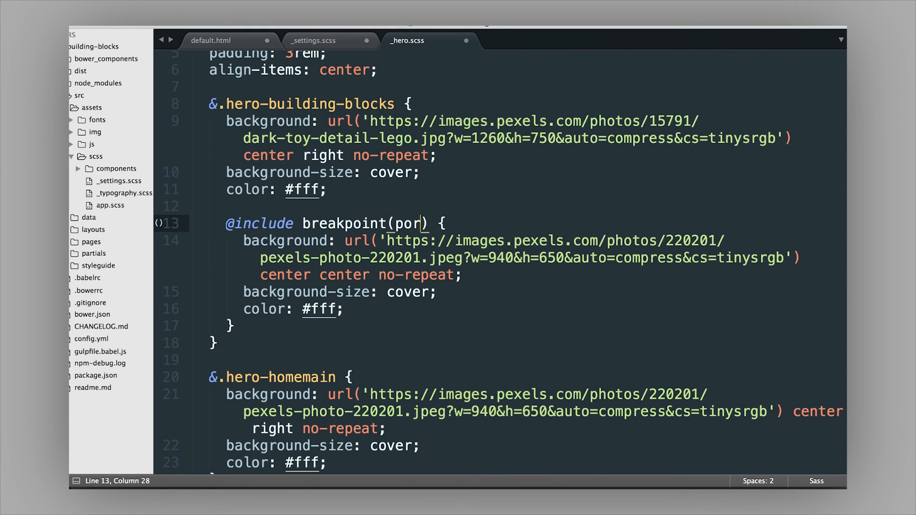
key("Backspace")
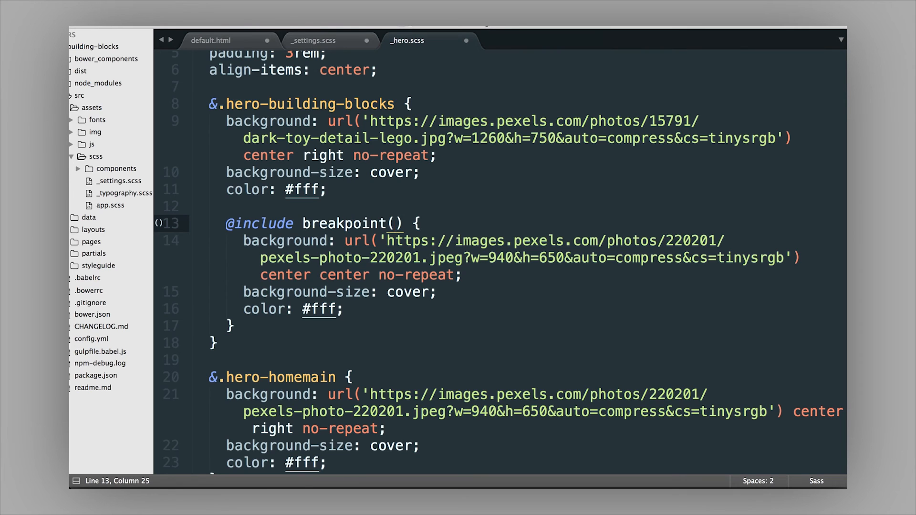
type("retian")
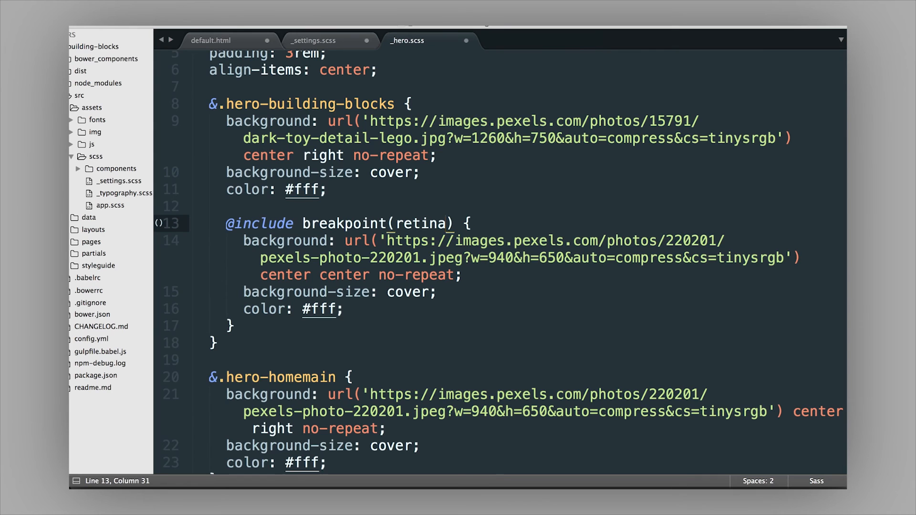
- Check the $breakpoints map in _settings.scss, then return to _hero.scss
left_click(313, 40)
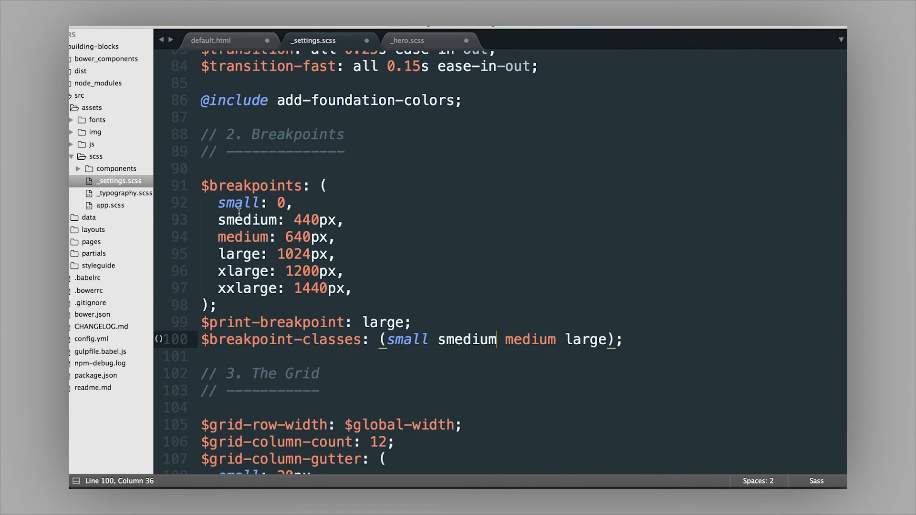
mouse_move(407, 40)
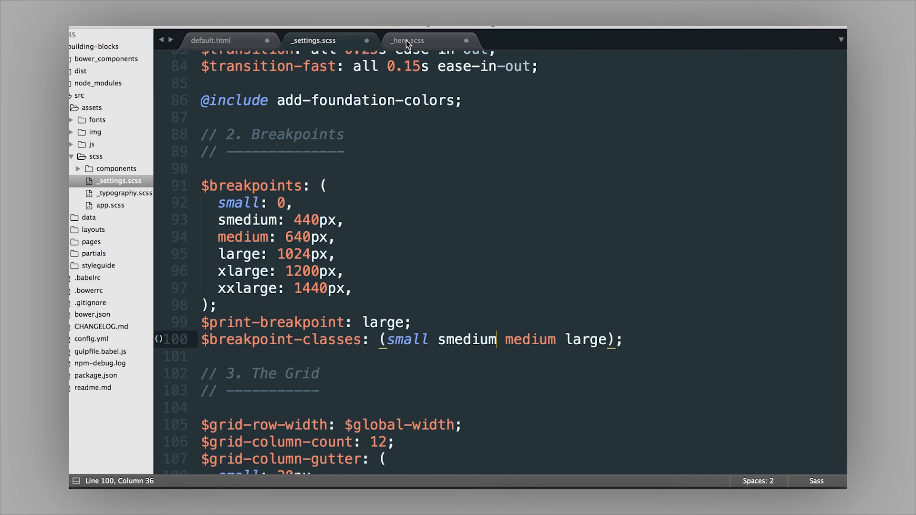
left_click(406, 40)
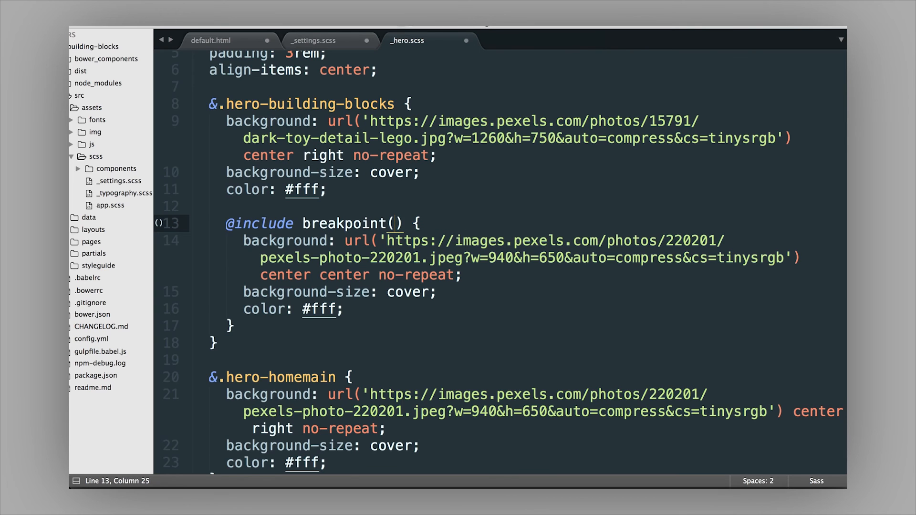
- Try 700px in breakpoint(), then replace it with 40rem
type("700")
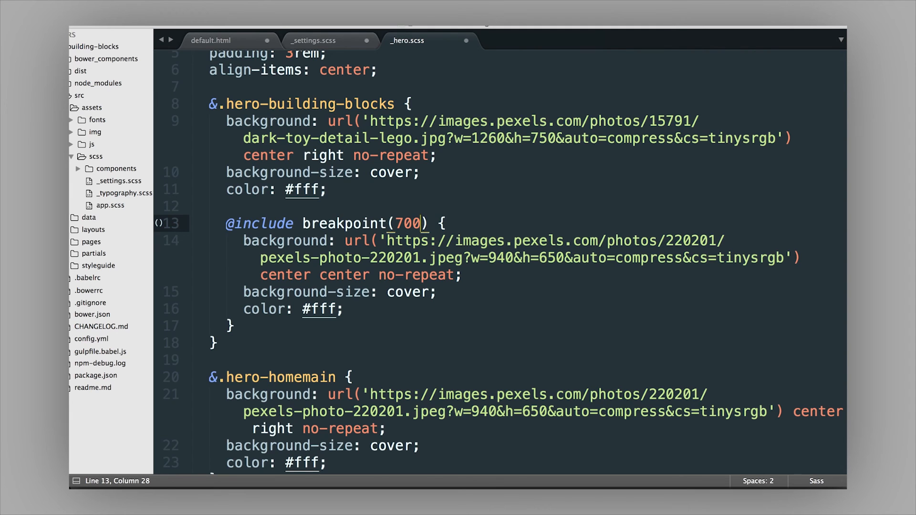
type("px")
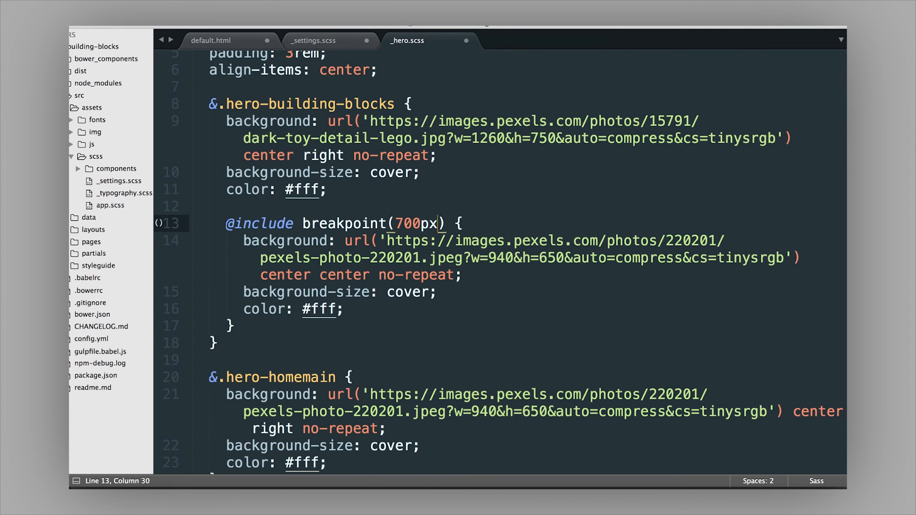
key("Backspace")
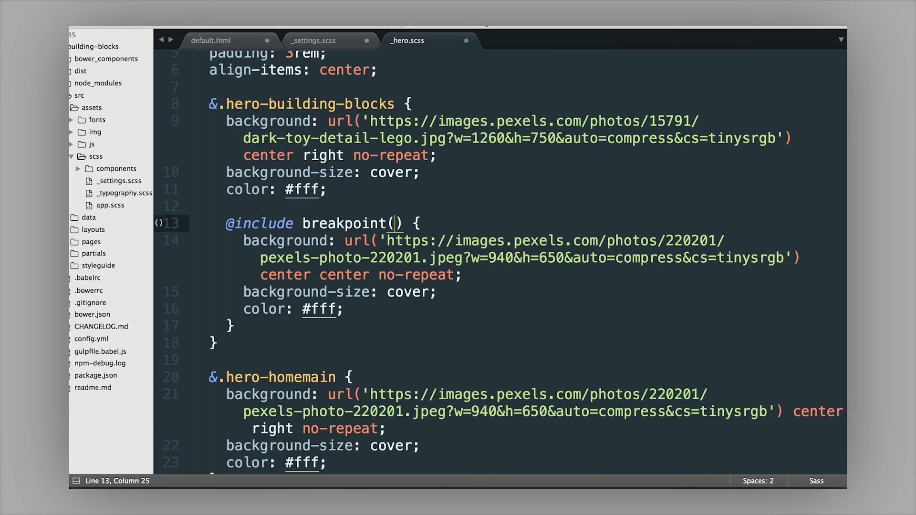
type("40re")
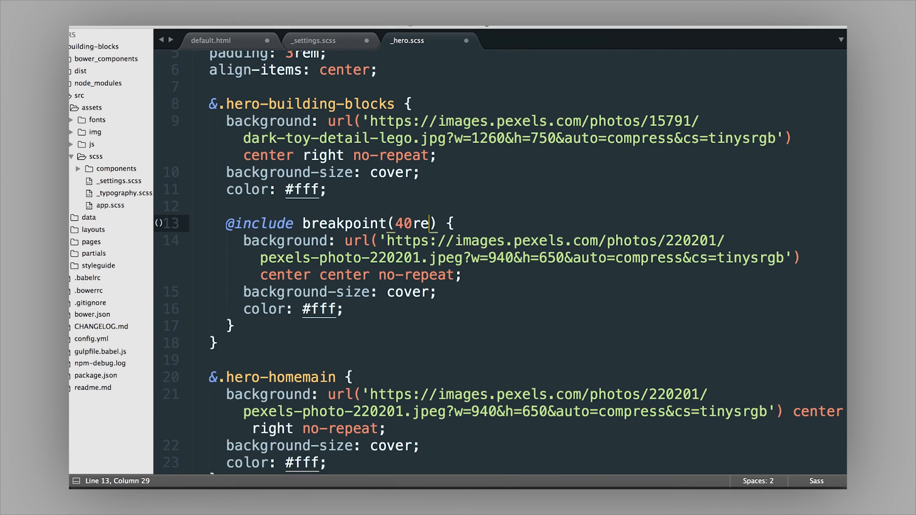
type("m")
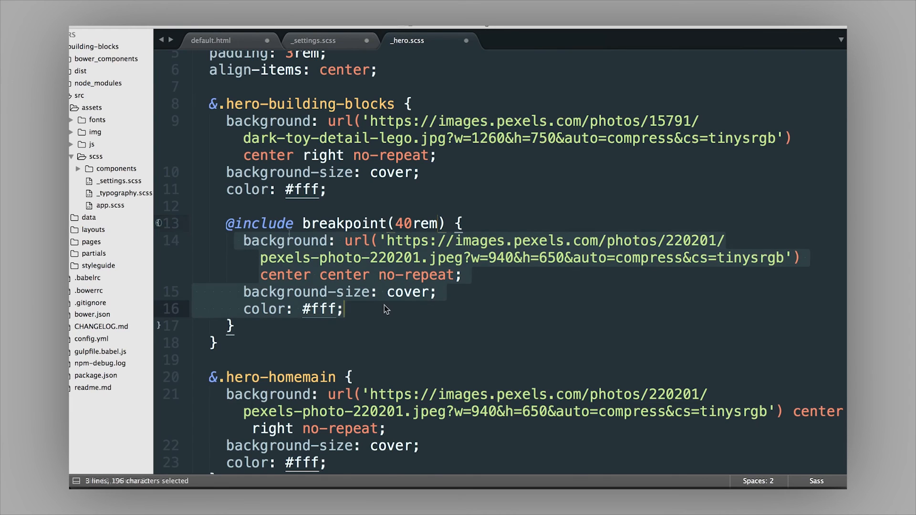
mouse_move(409, 205)
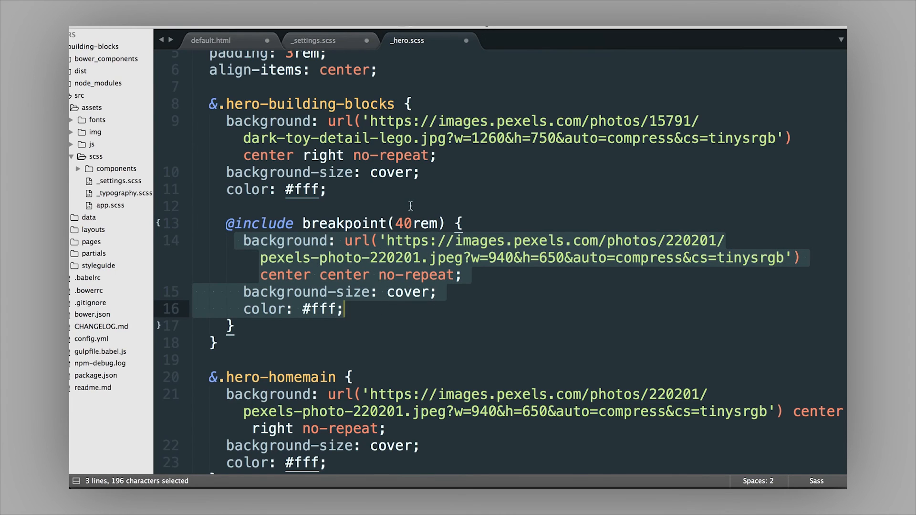
- Show _settings.scss with the $breakpoints map and small, smedium, medium, large classes
left_click(409, 206)
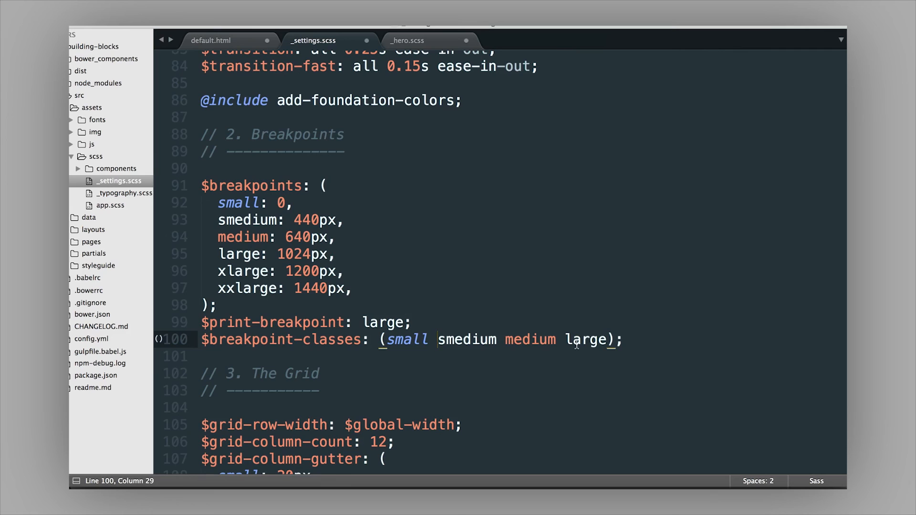
mouse_move(531, 283)
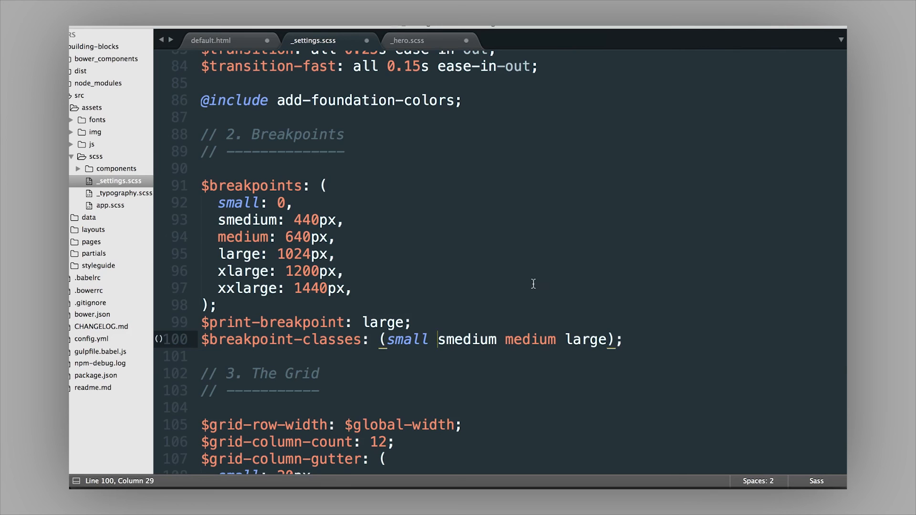